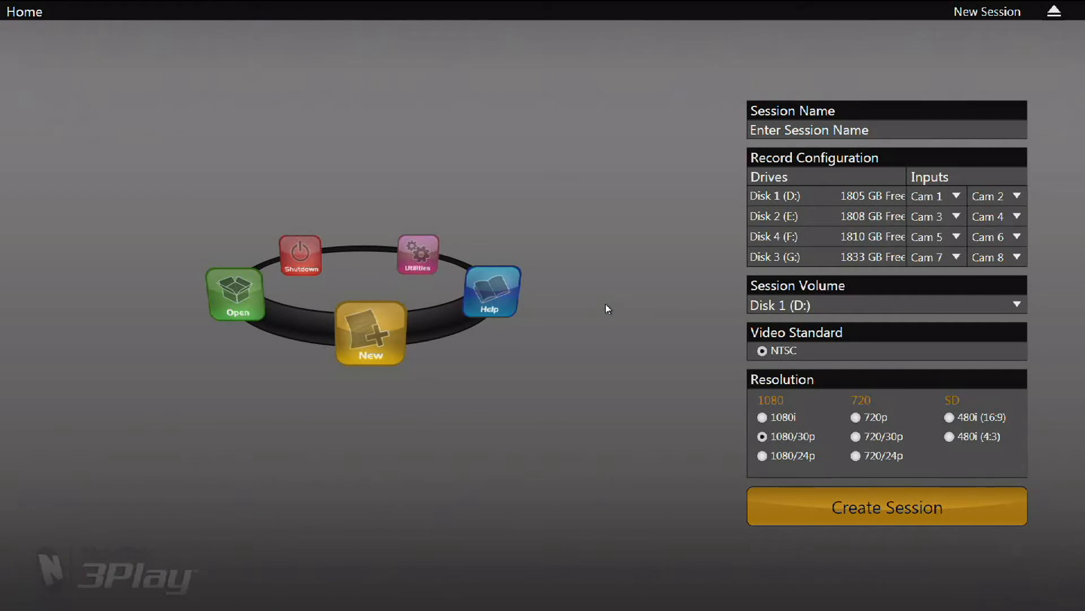
mouse_move(380, 269)
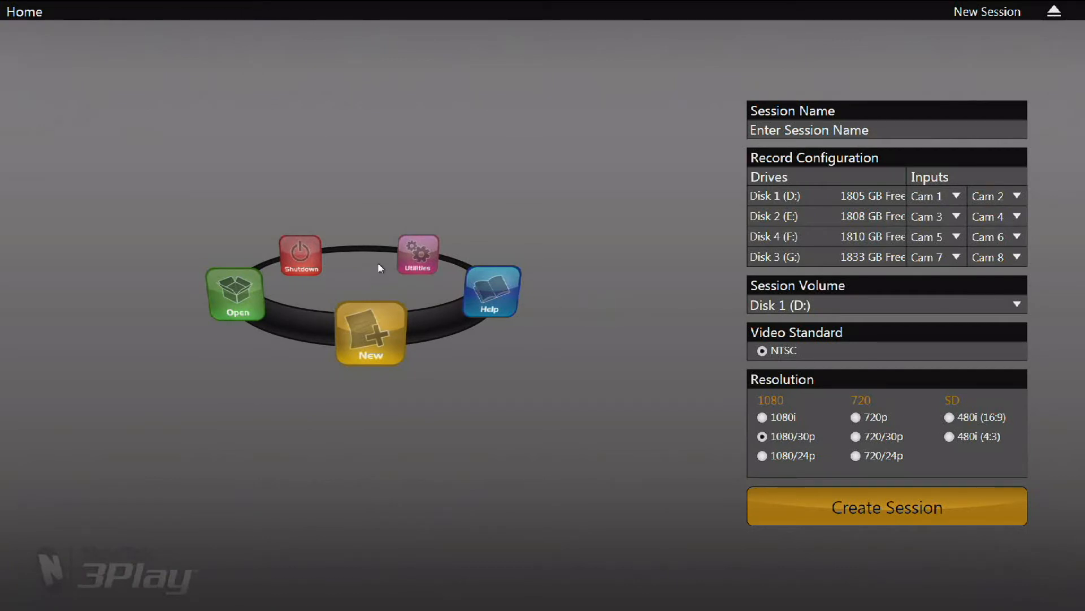
mouse_move(432, 261)
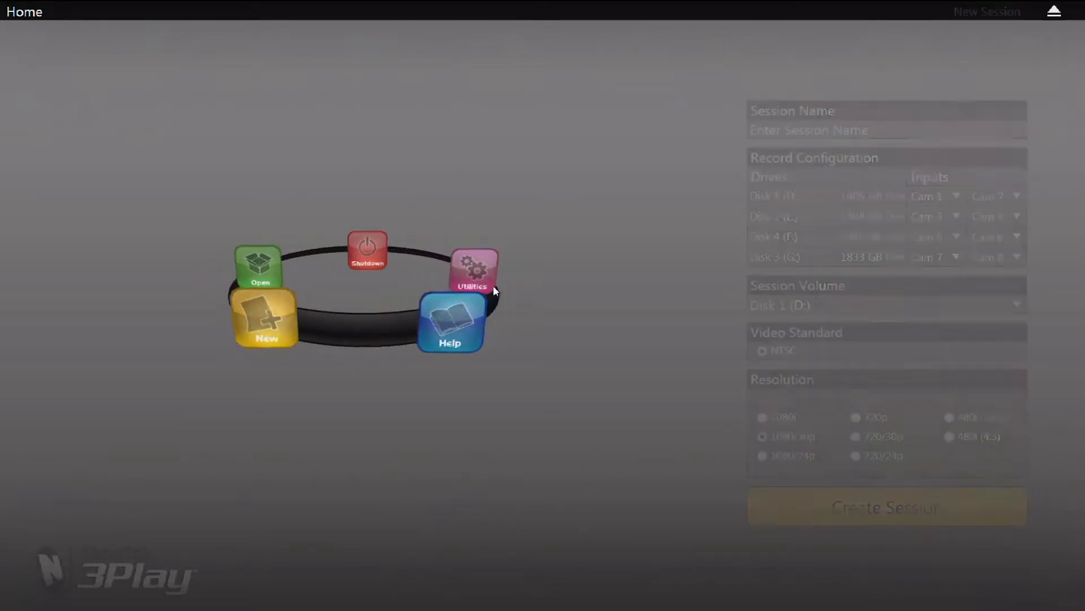
Step: Show the Help documentation list with user guide, license agreement and product info
click(453, 324)
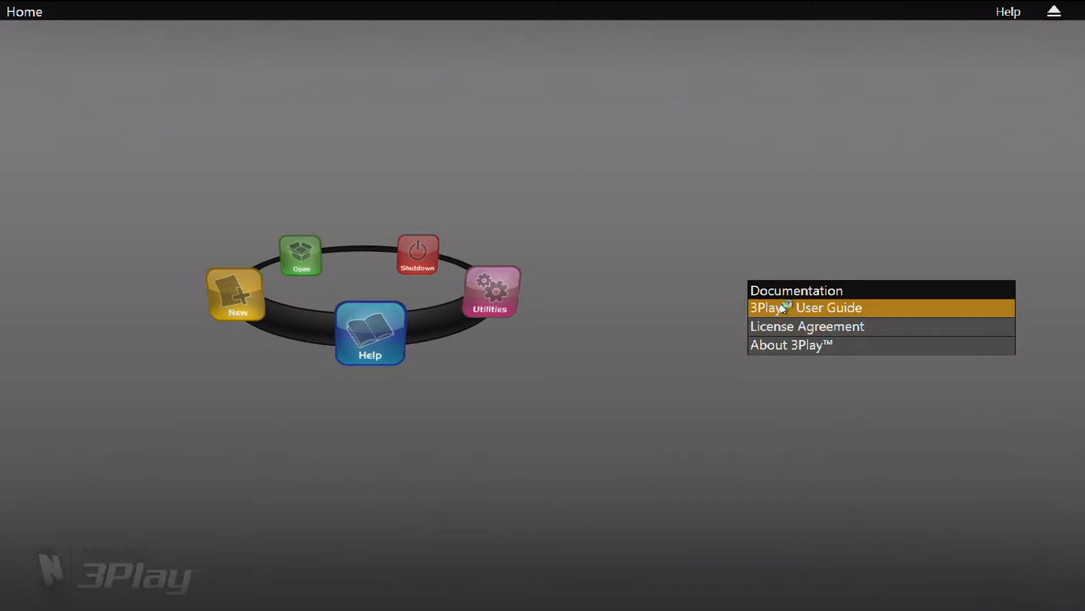
click(788, 307)
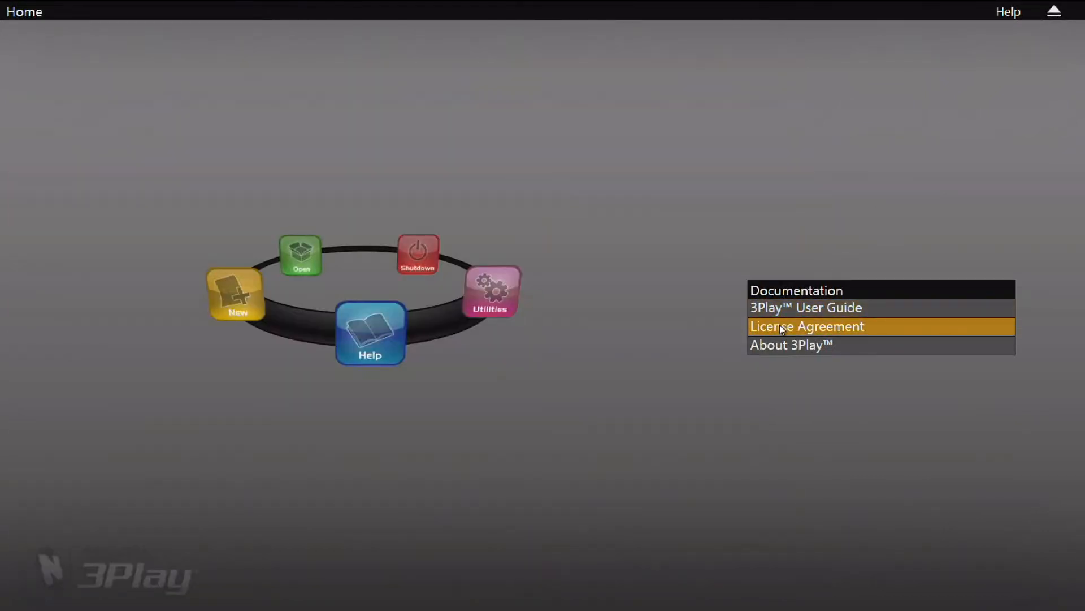
mouse_move(782, 353)
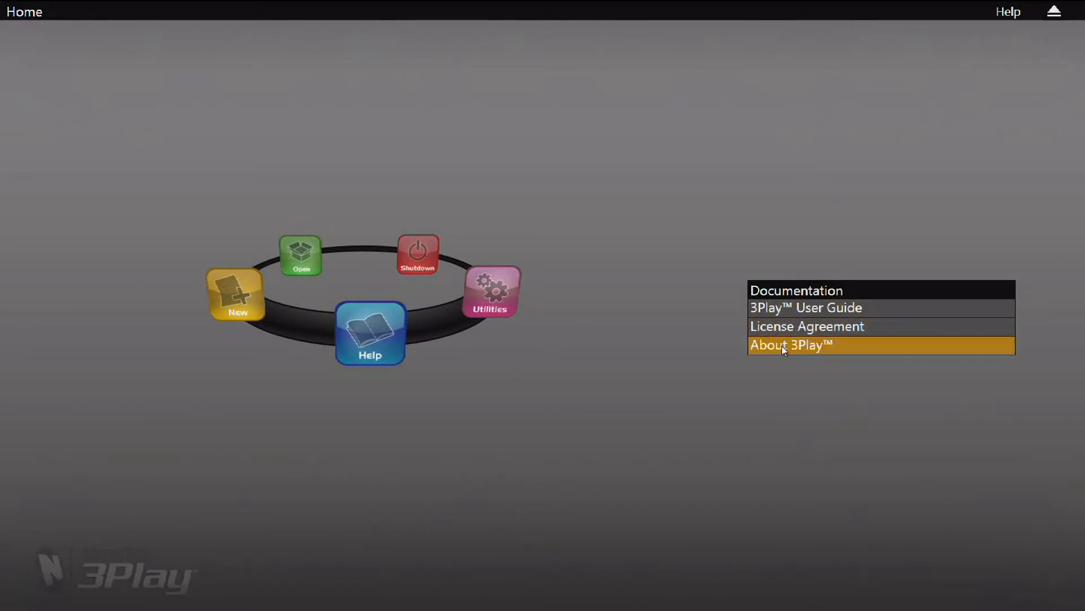
mouse_move(516, 306)
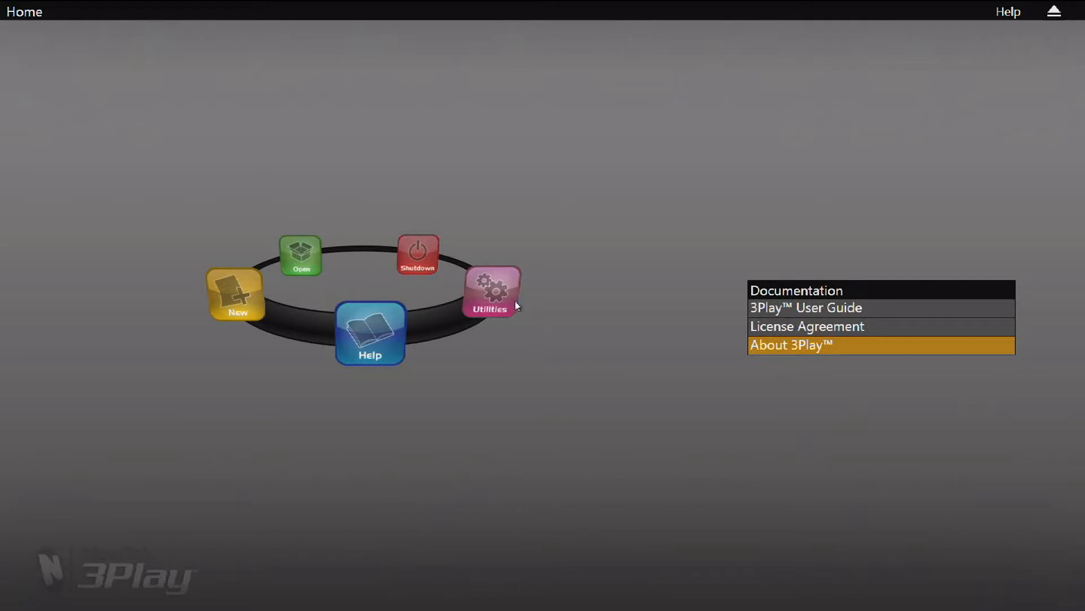
Step: Show the System Utilities list: register, update, defragment drives, restore defaults
click(491, 290)
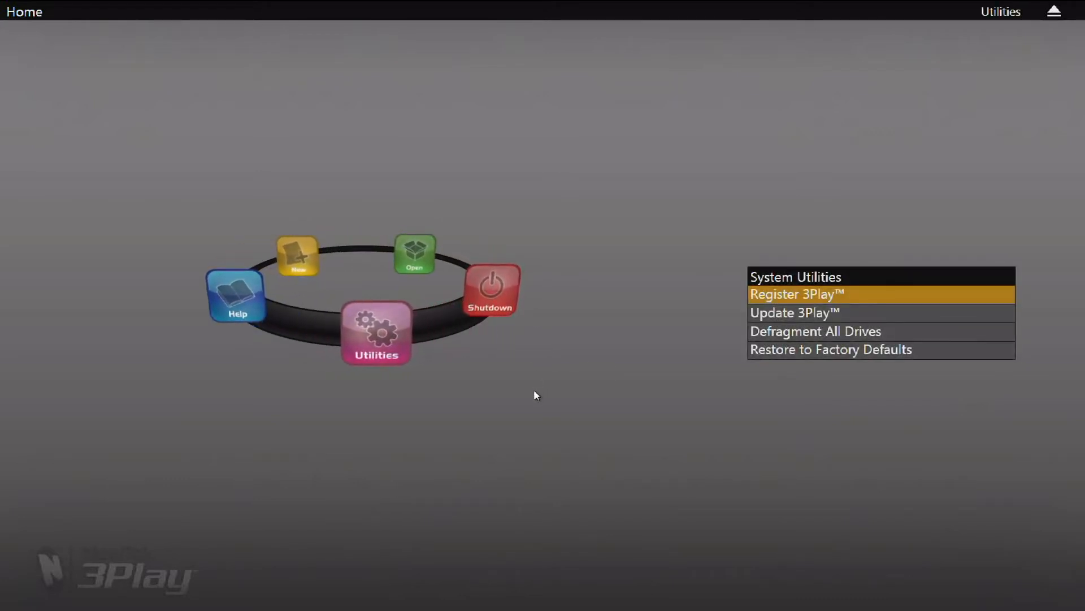
mouse_move(766, 305)
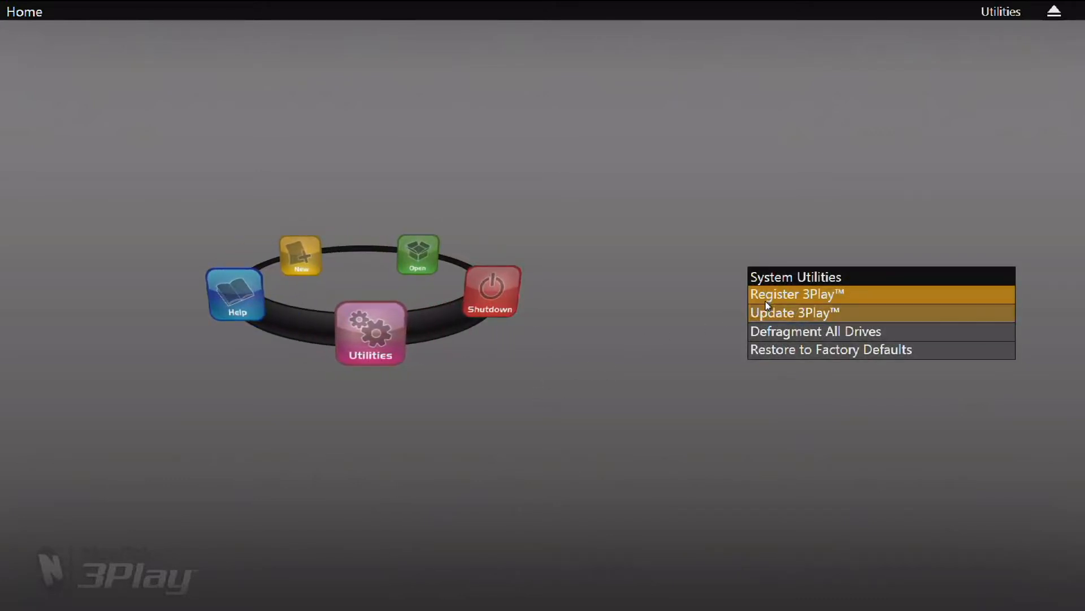
mouse_move(764, 315)
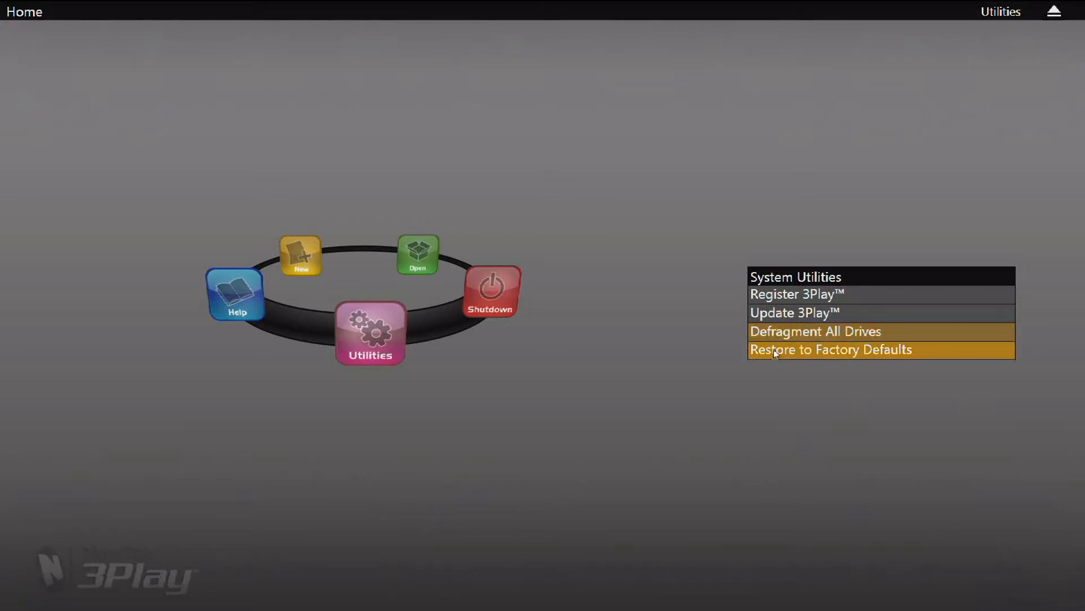
mouse_move(776, 353)
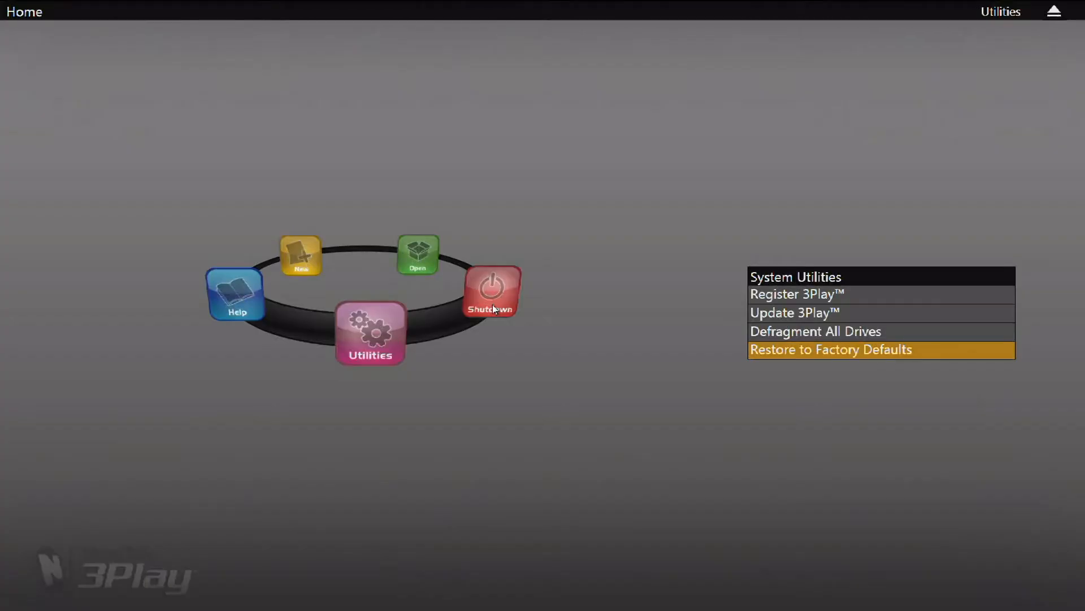
Step: Show the Shutdown options for restart, shutdown and exit to Windows
click(493, 291)
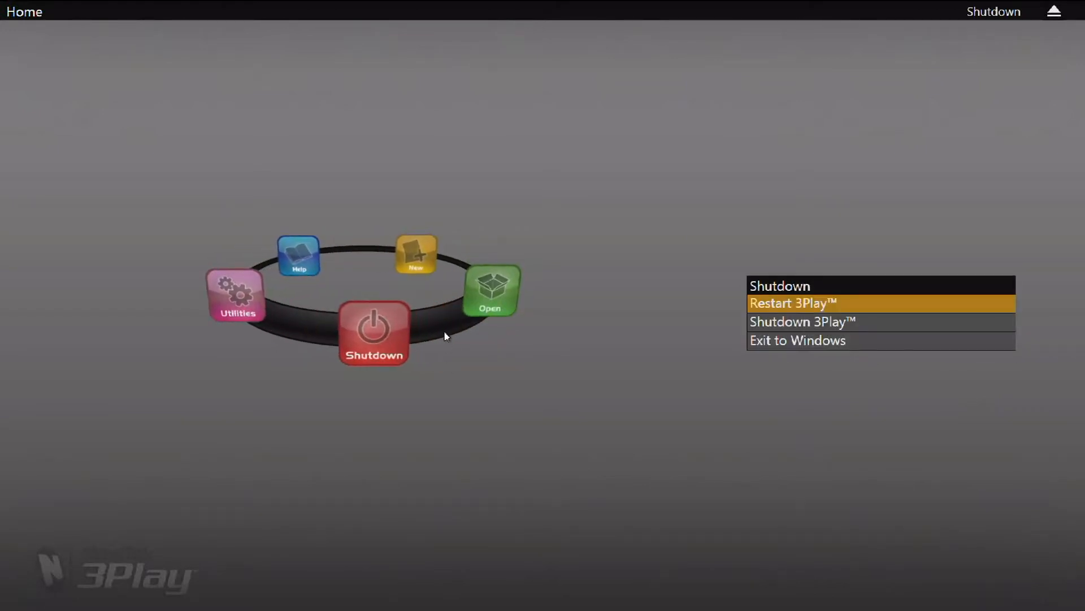
mouse_move(784, 300)
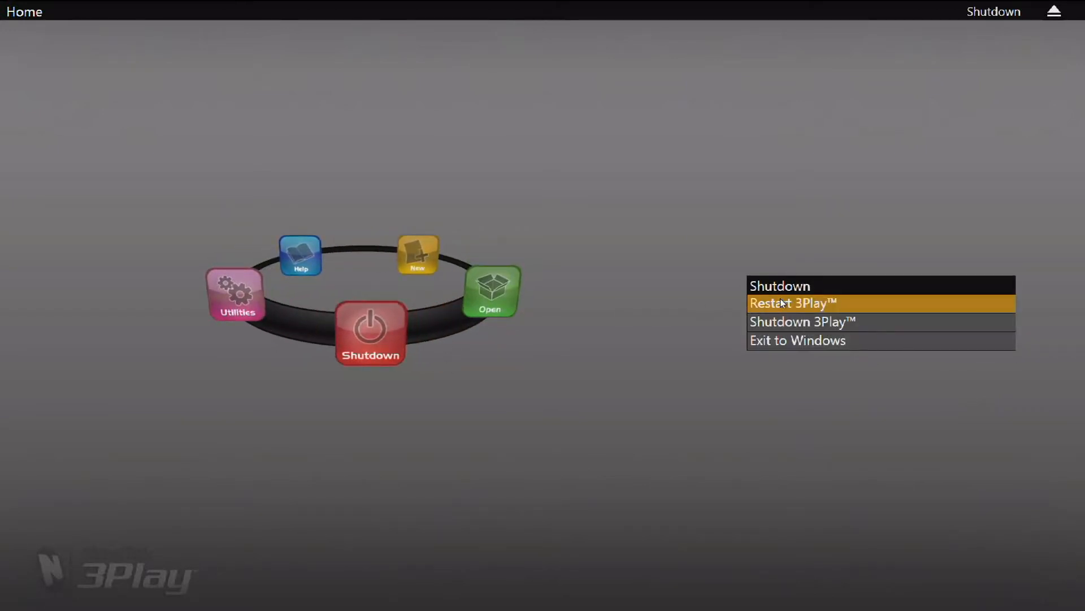
mouse_move(784, 323)
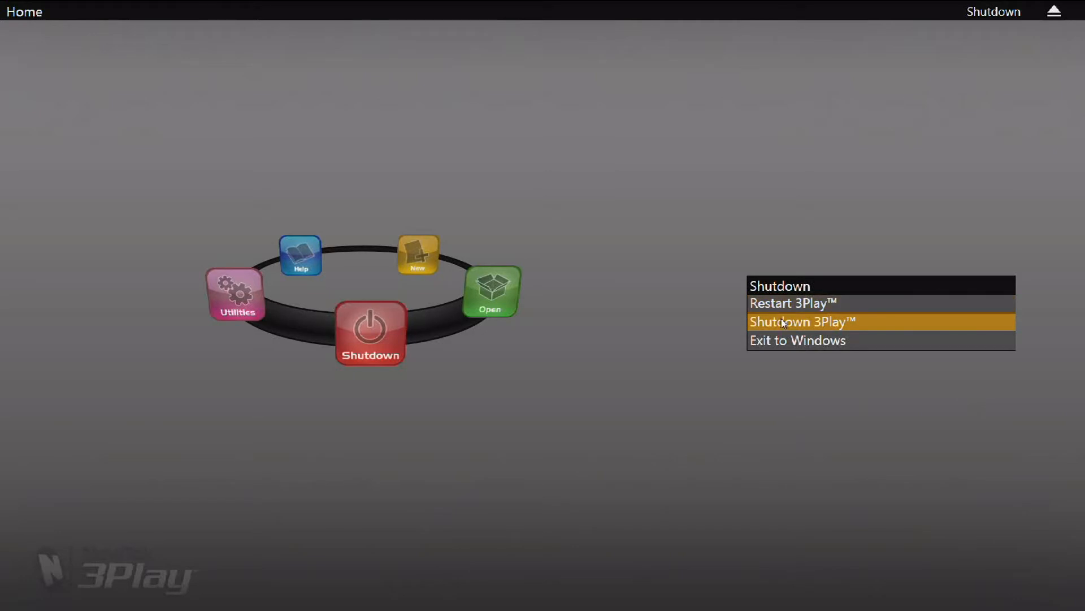
mouse_move(794, 347)
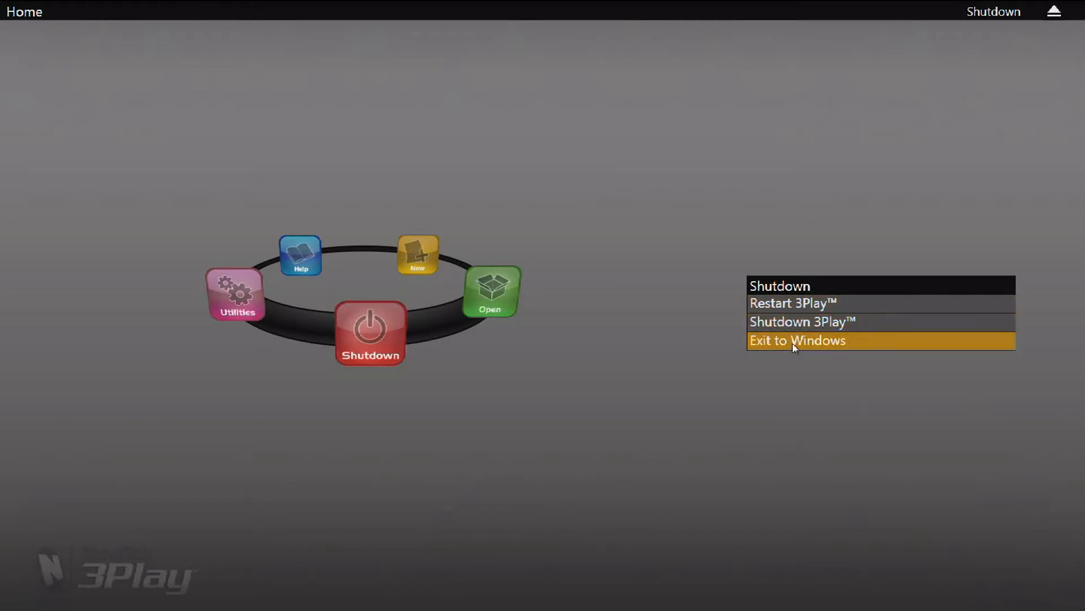
mouse_move(504, 303)
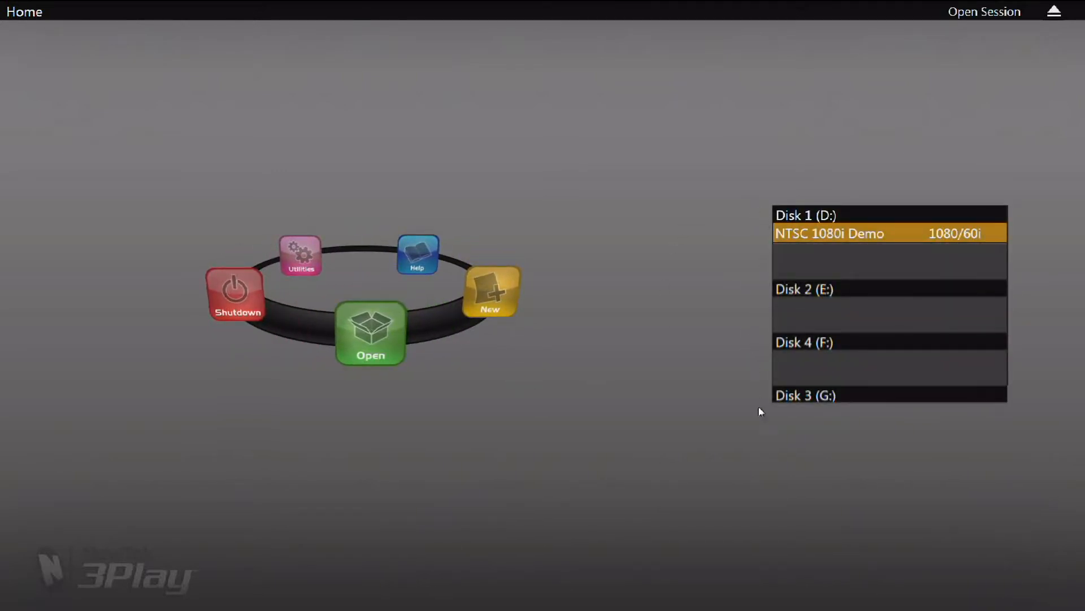
mouse_move(744, 432)
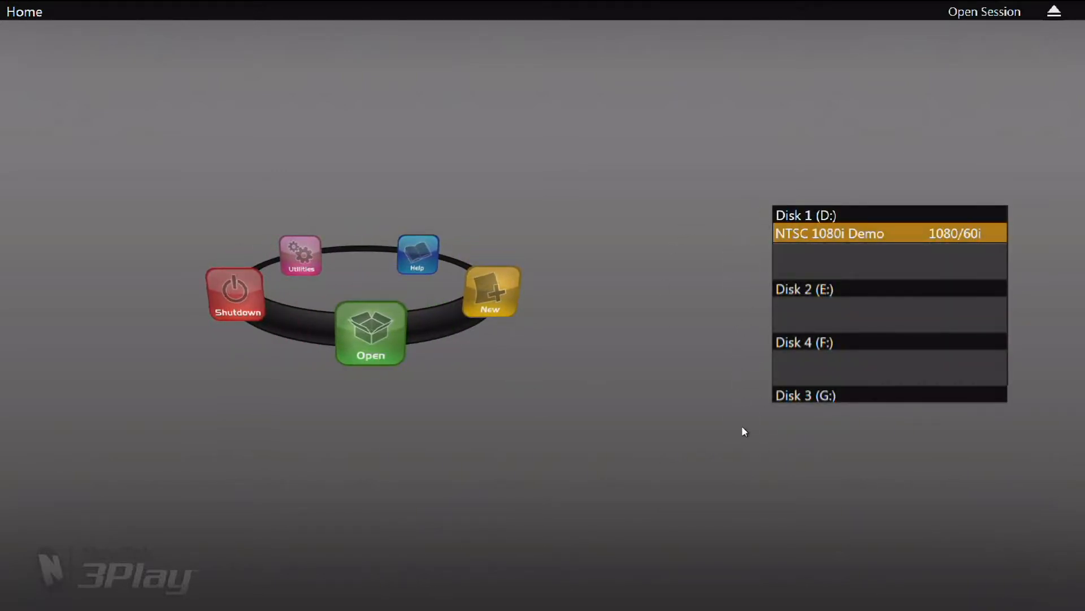
mouse_move(753, 404)
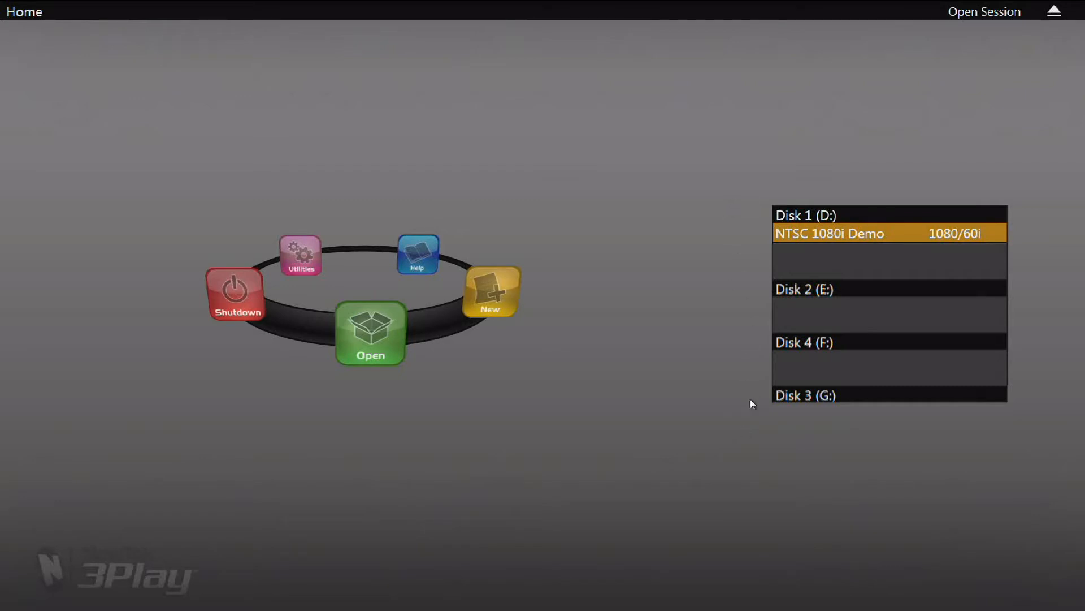
mouse_move(754, 429)
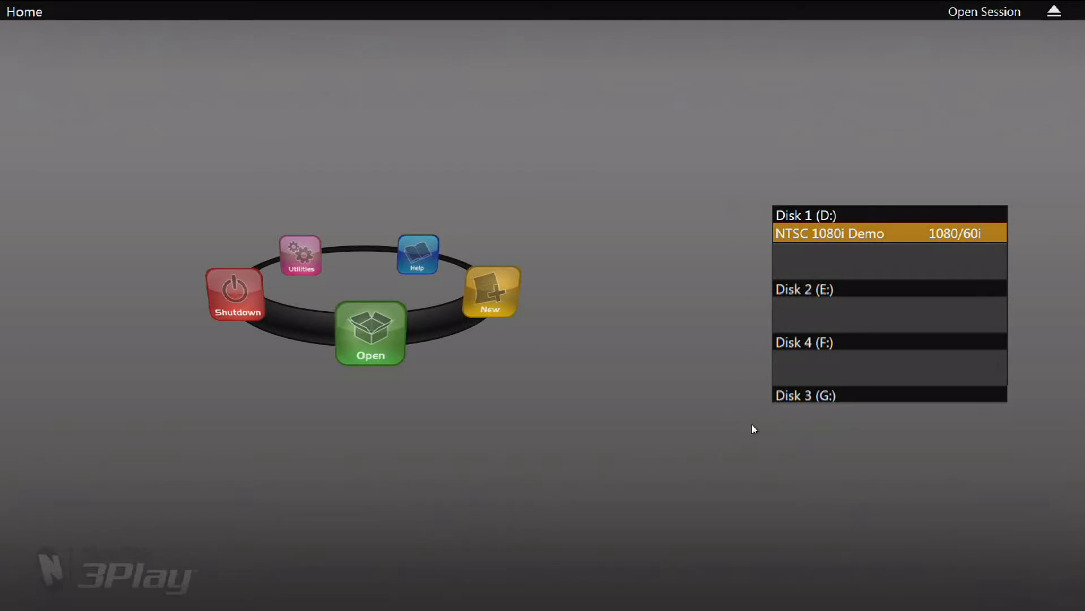
Step: Start a new session to reach its name, drive, input and resolution settings
click(491, 292)
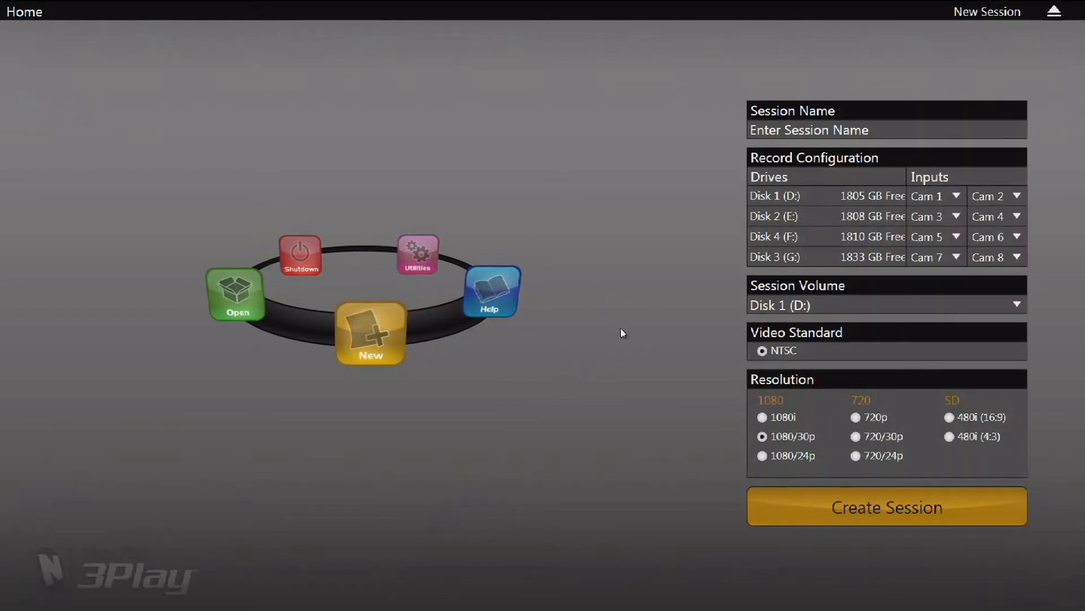
mouse_move(634, 328)
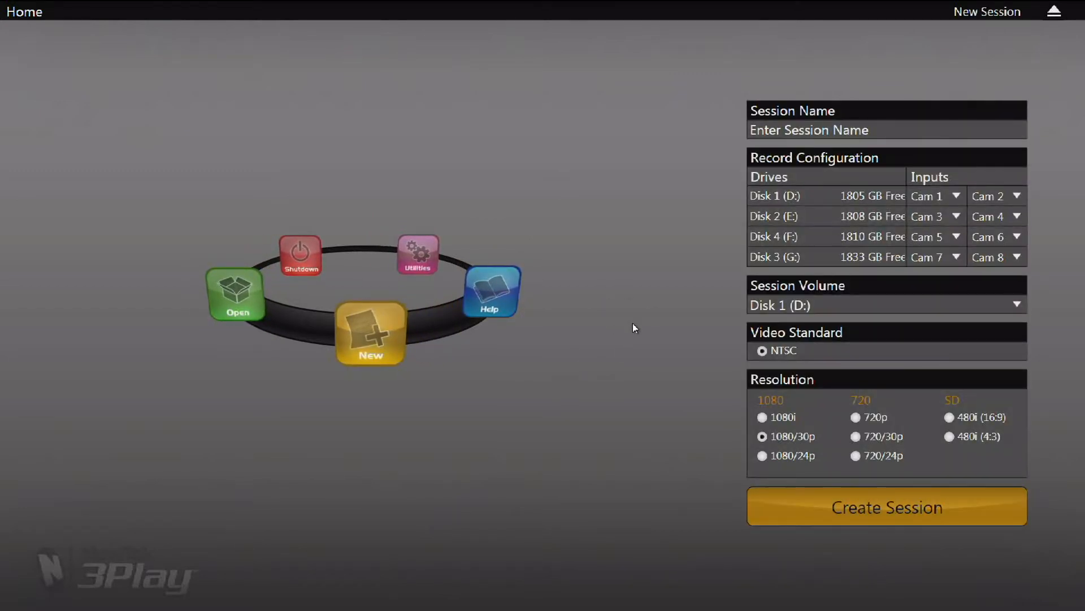
mouse_move(724, 274)
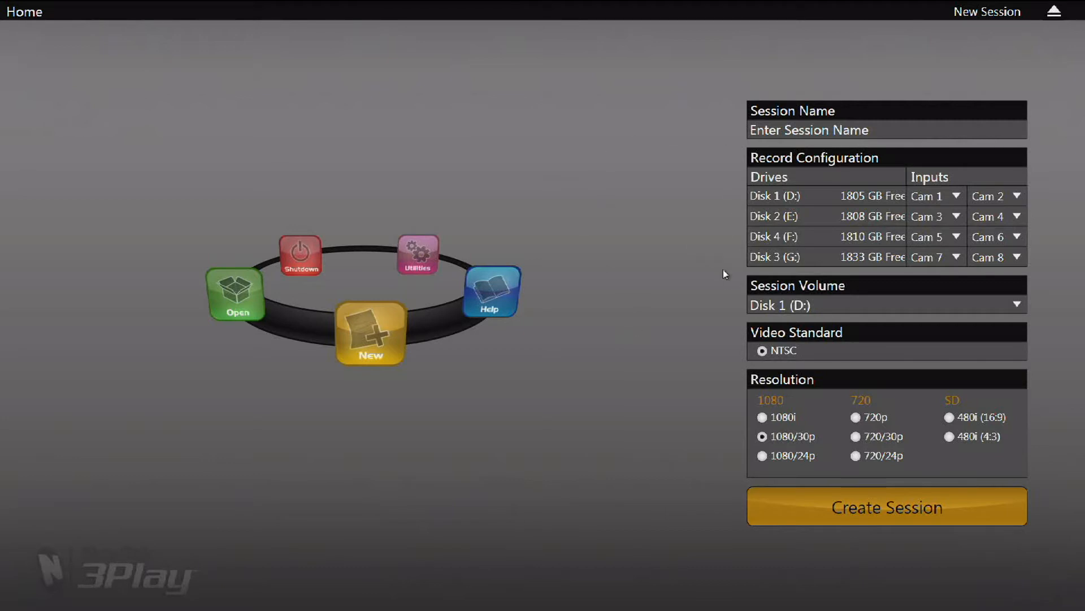
mouse_move(680, 313)
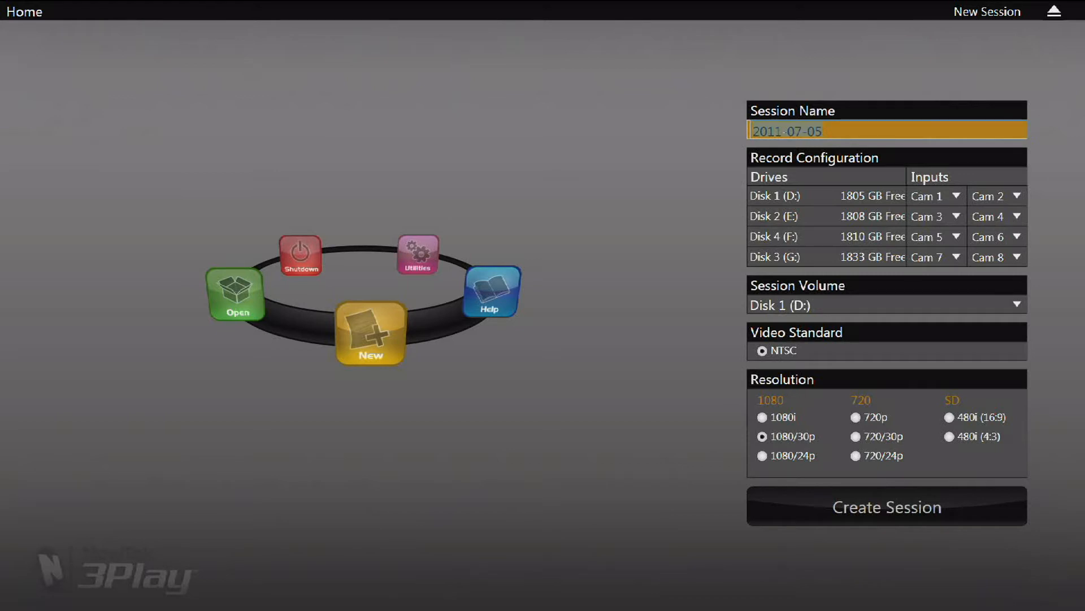
Step: Name the new session '3PLAY 820 Demo'
text(3PLA)
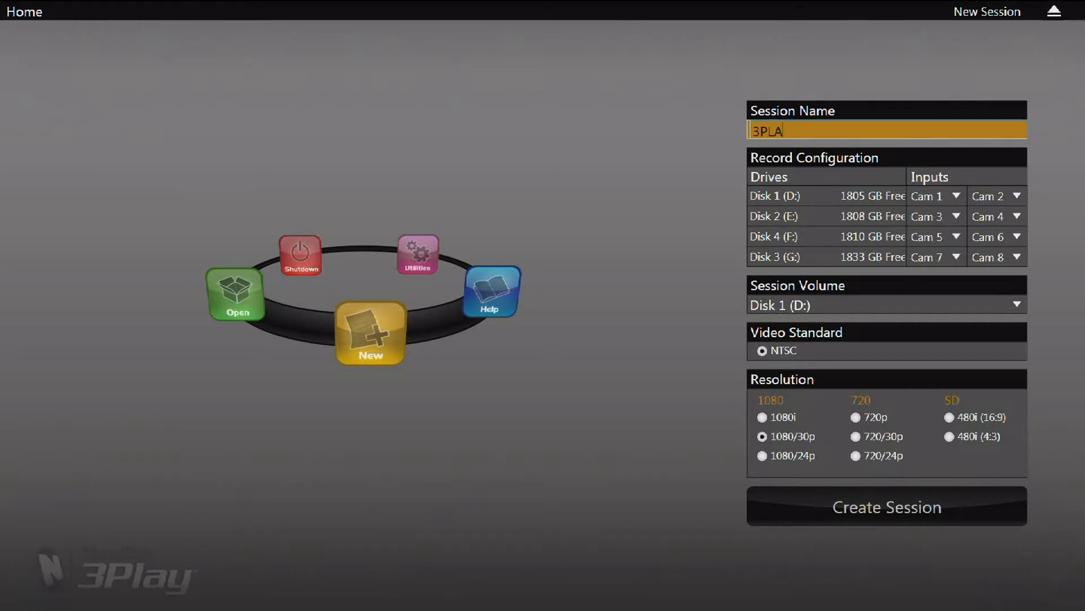
text(Y)
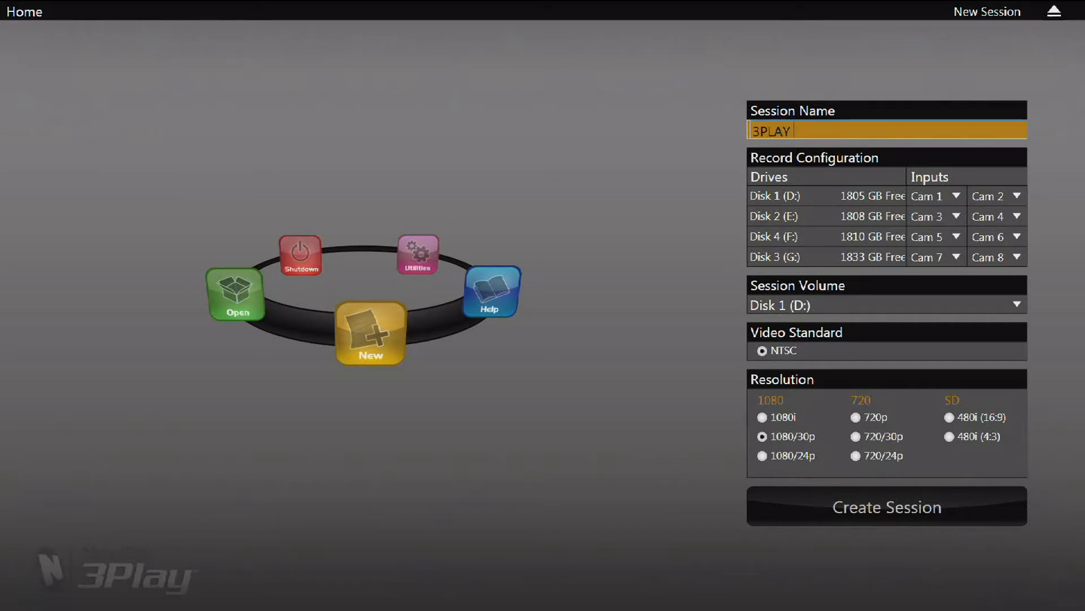
text(820)
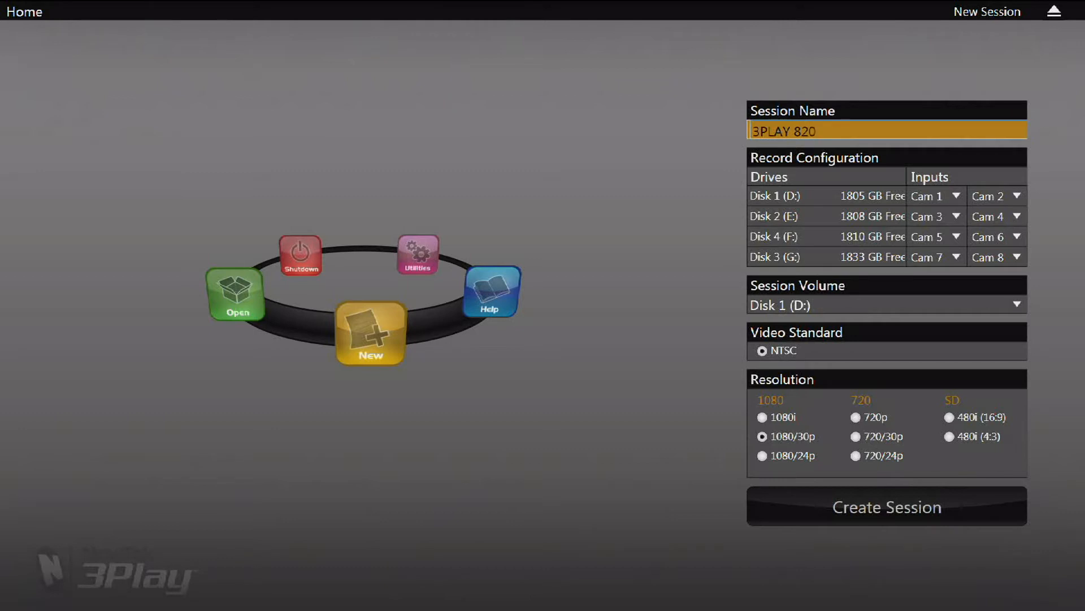
text(Demo)
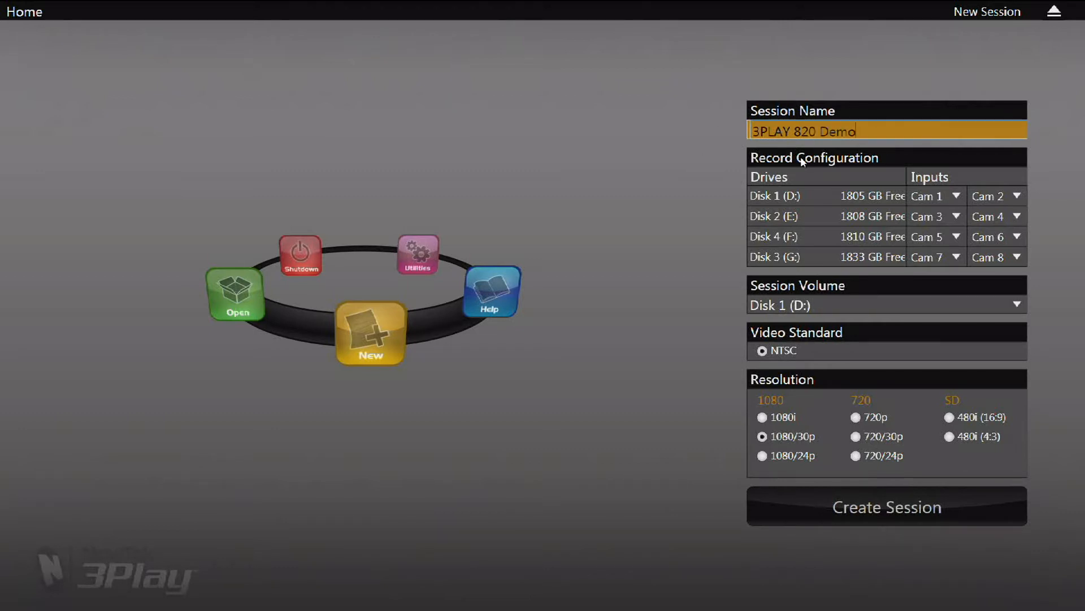
mouse_move(800, 165)
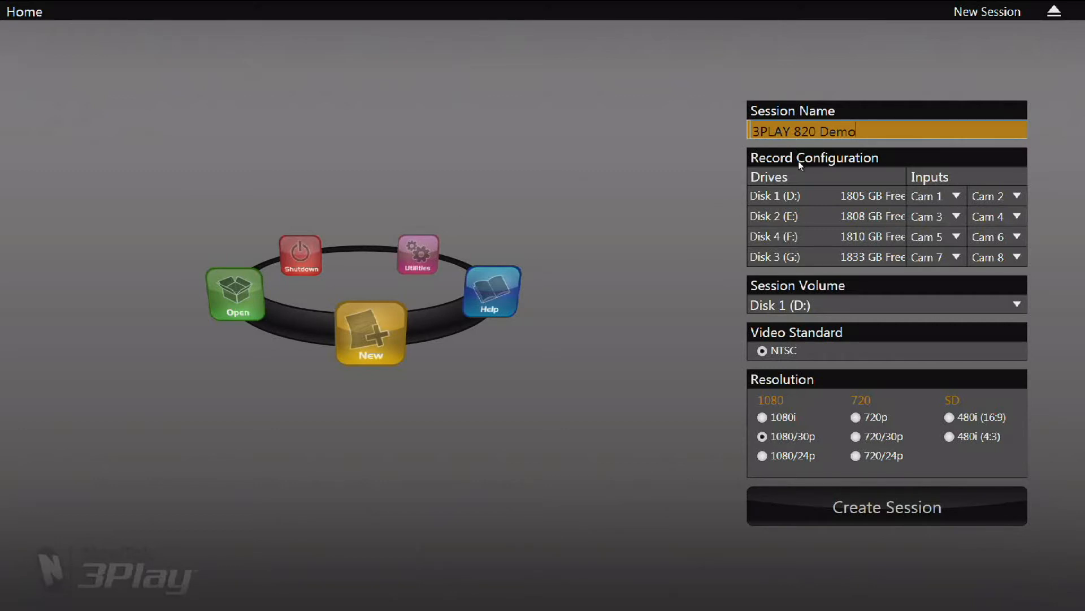
mouse_move(747, 230)
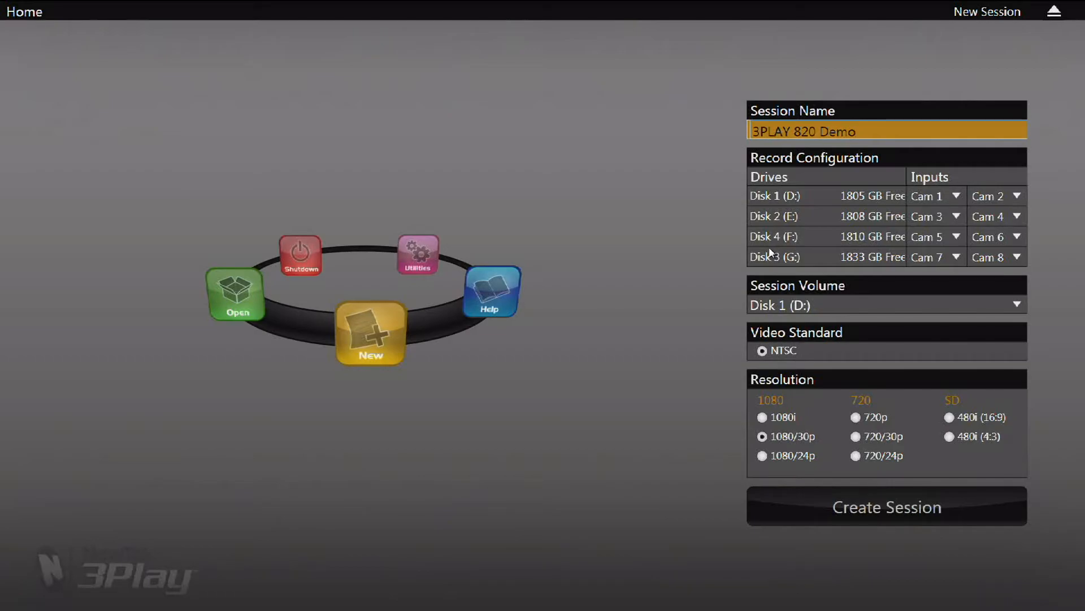
click(762, 455)
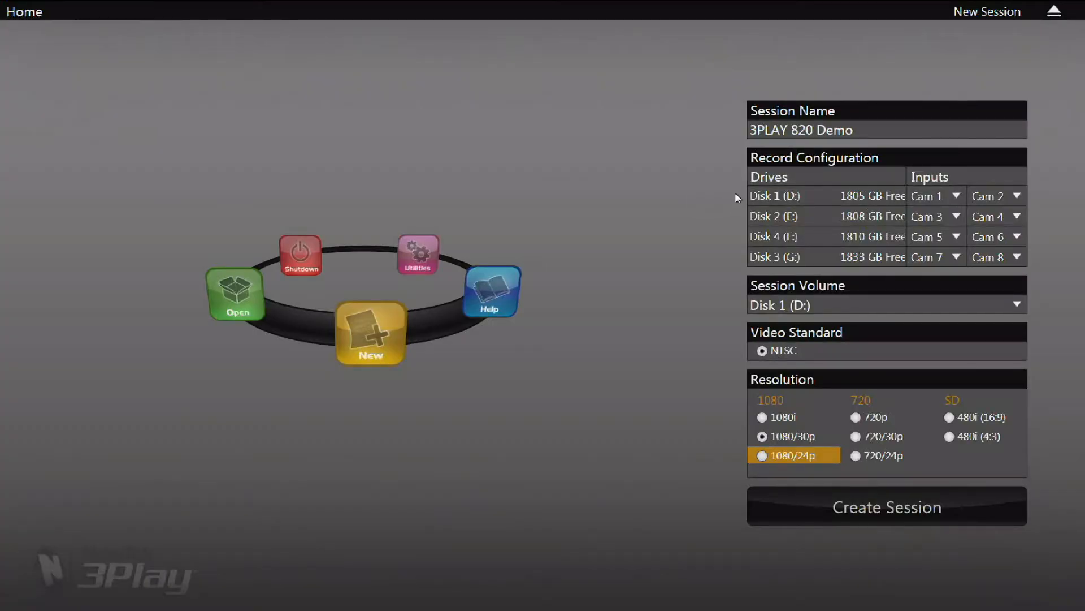
mouse_move(774, 247)
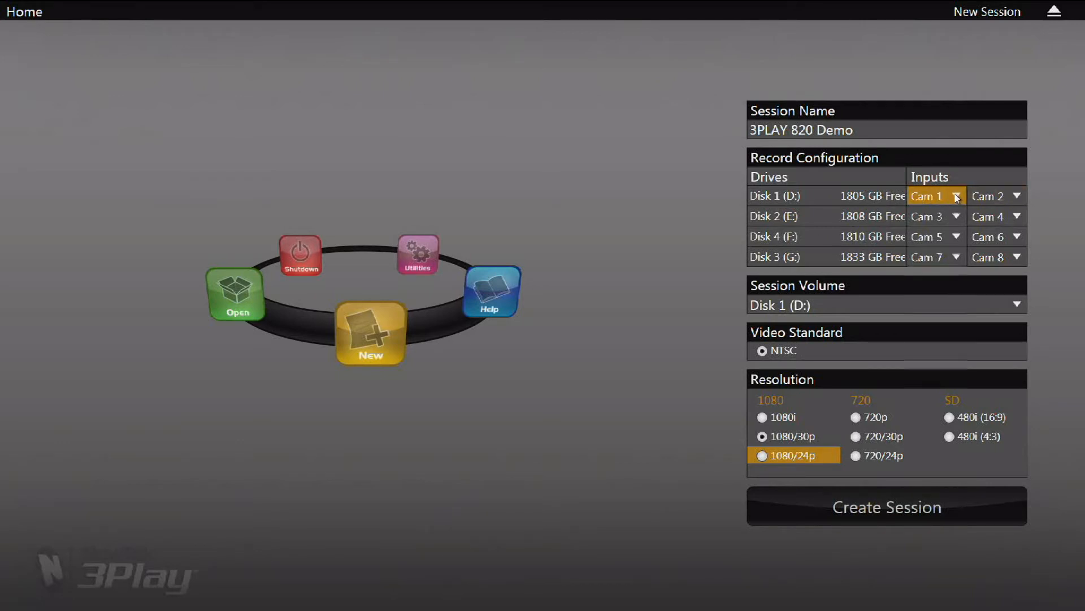
click(956, 197)
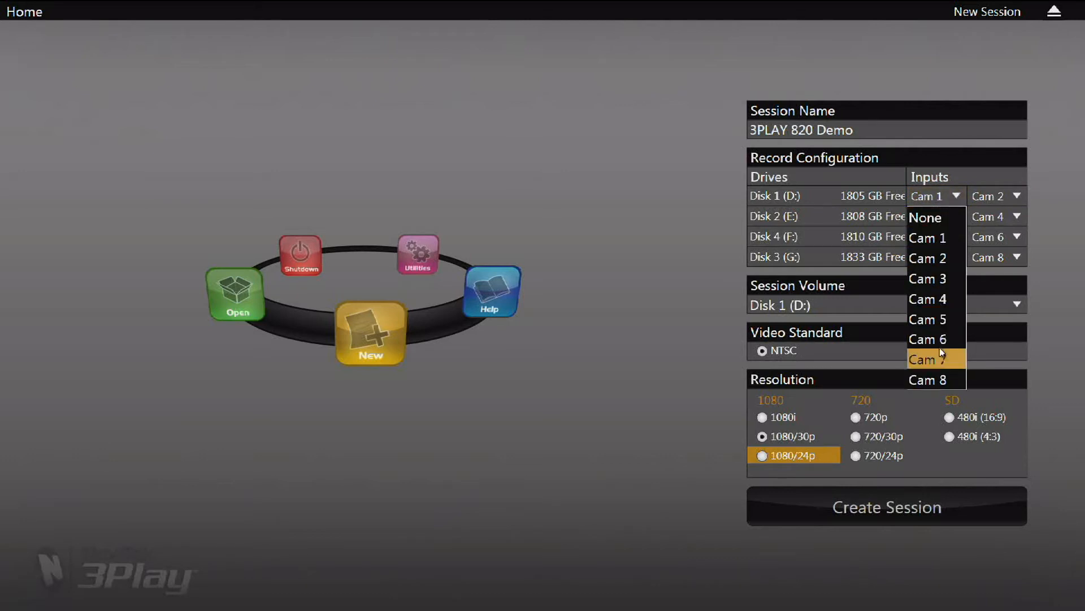
mouse_move(940, 238)
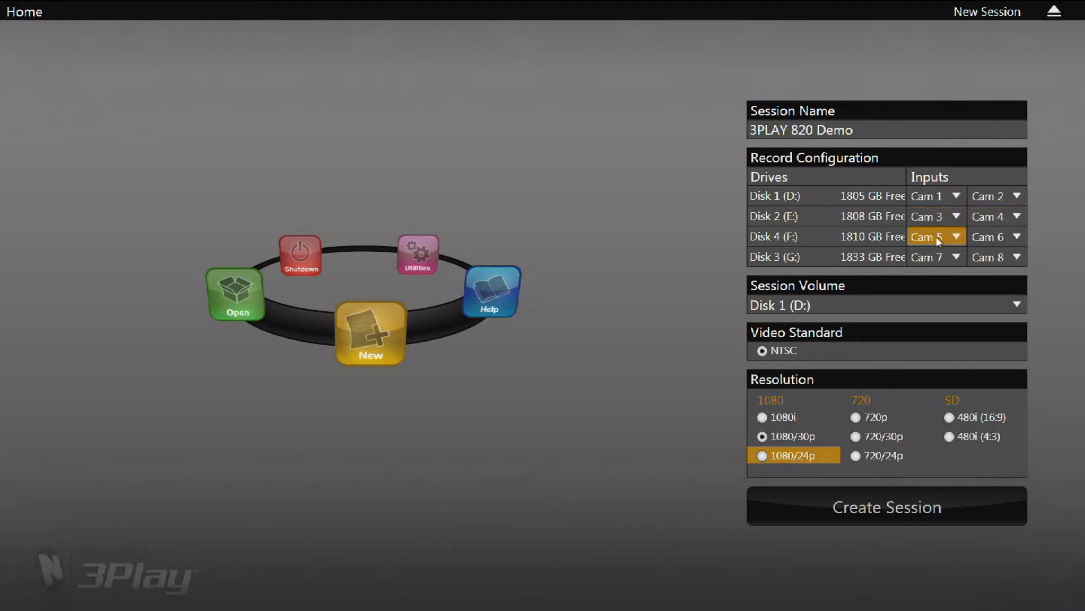
mouse_move(937, 257)
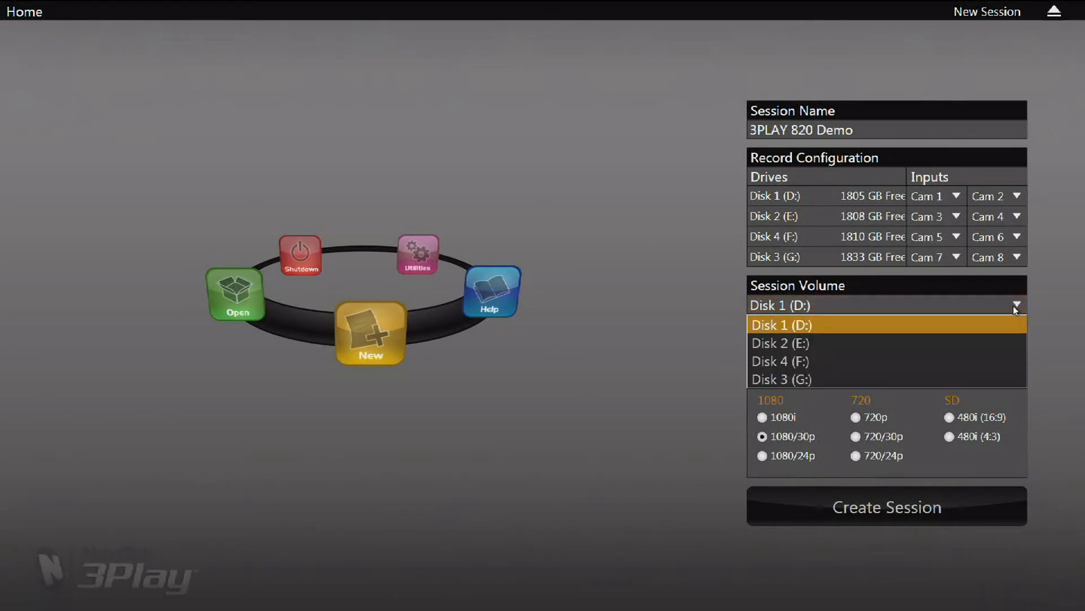
mouse_move(978, 366)
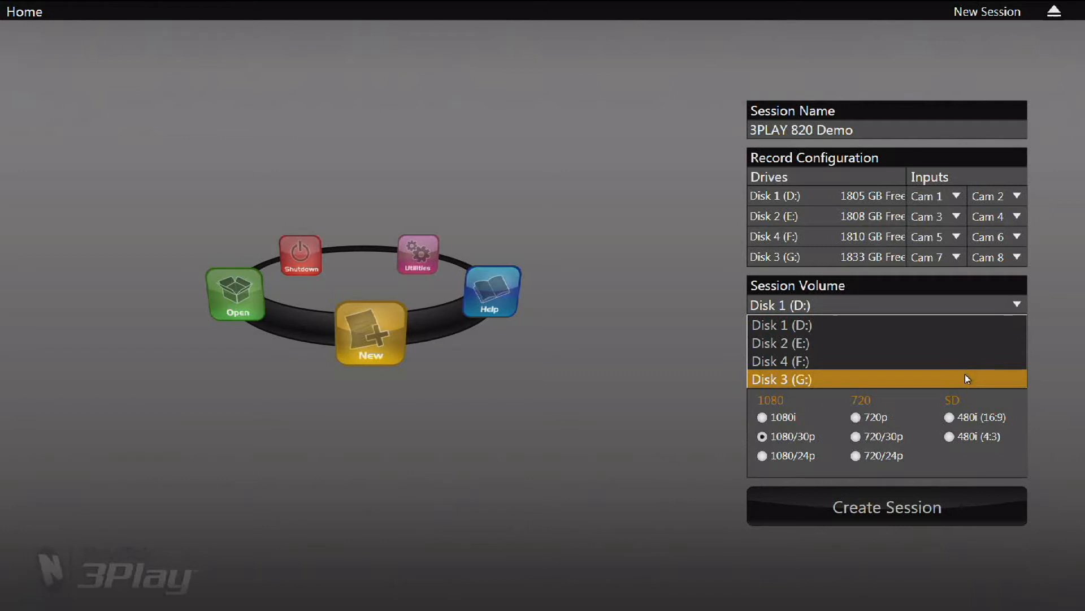
mouse_move(956, 330)
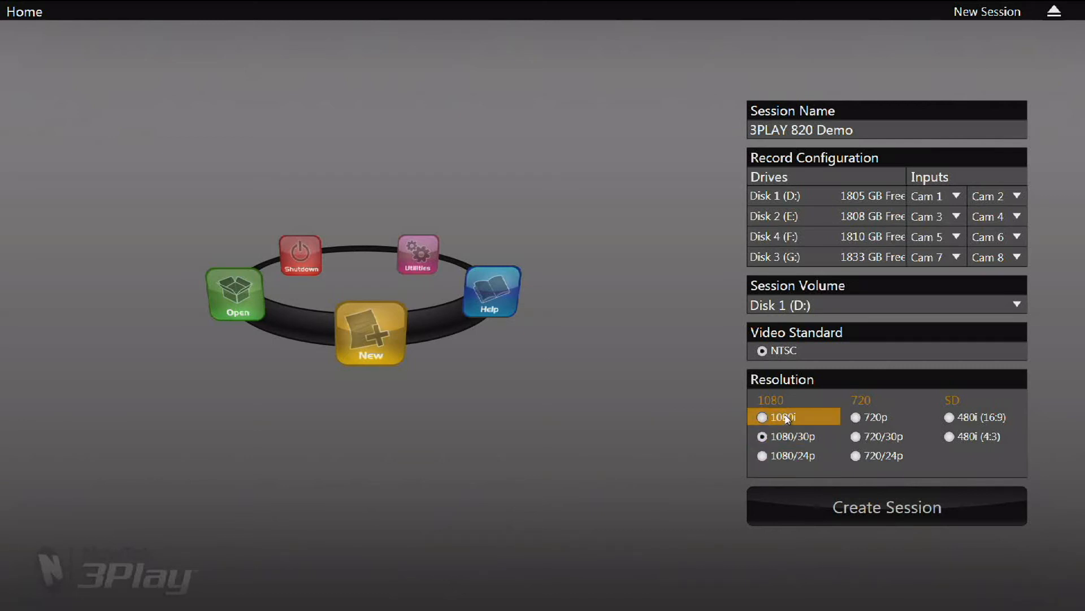
Step: Try the resolution options and settle on 1080i instead of 1080/30p
click(789, 436)
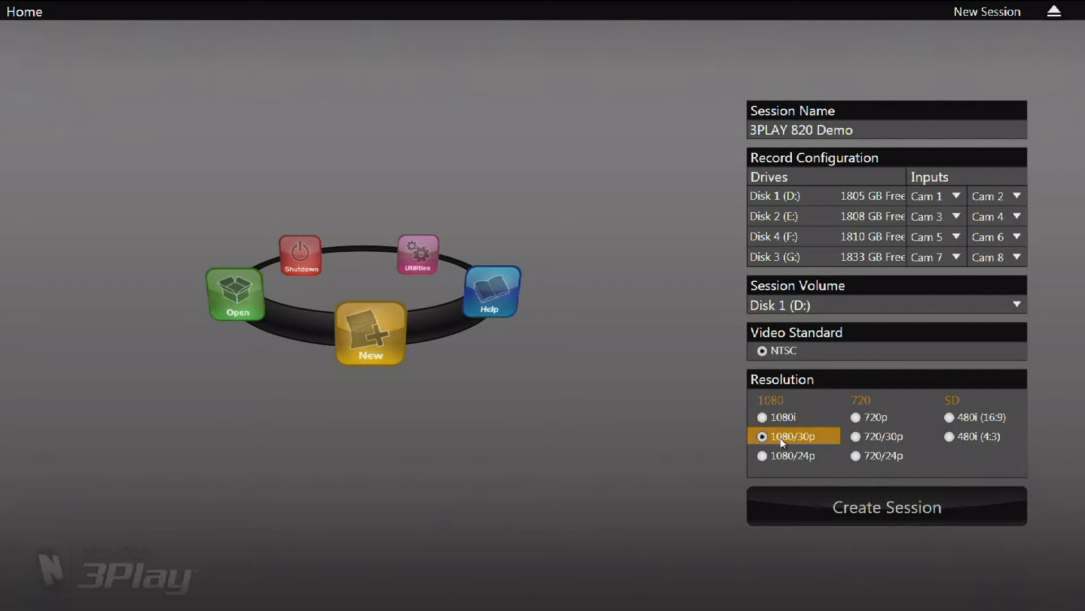
click(789, 455)
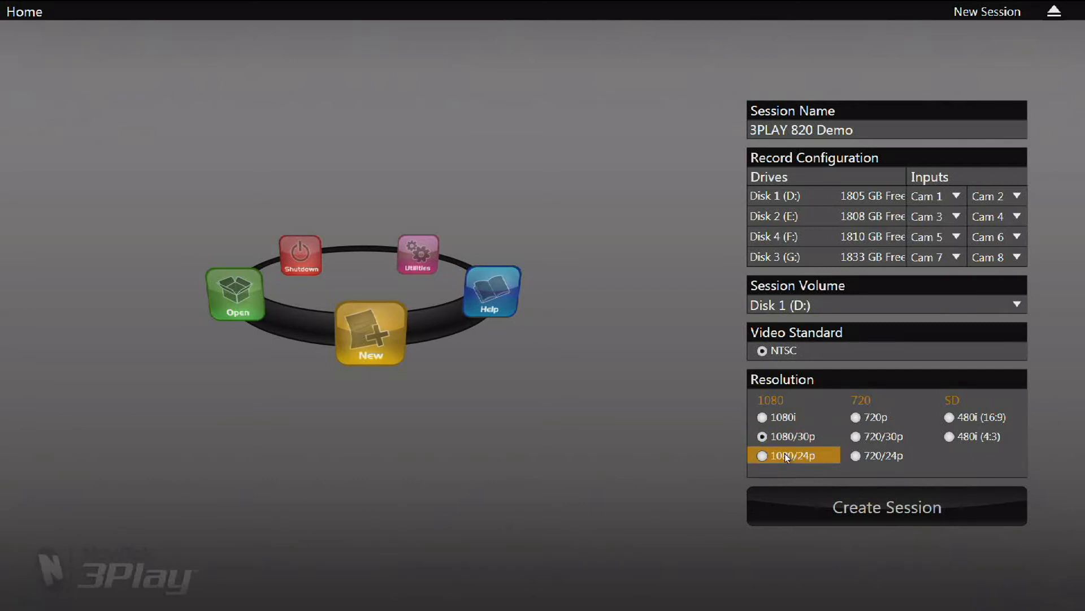
click(875, 417)
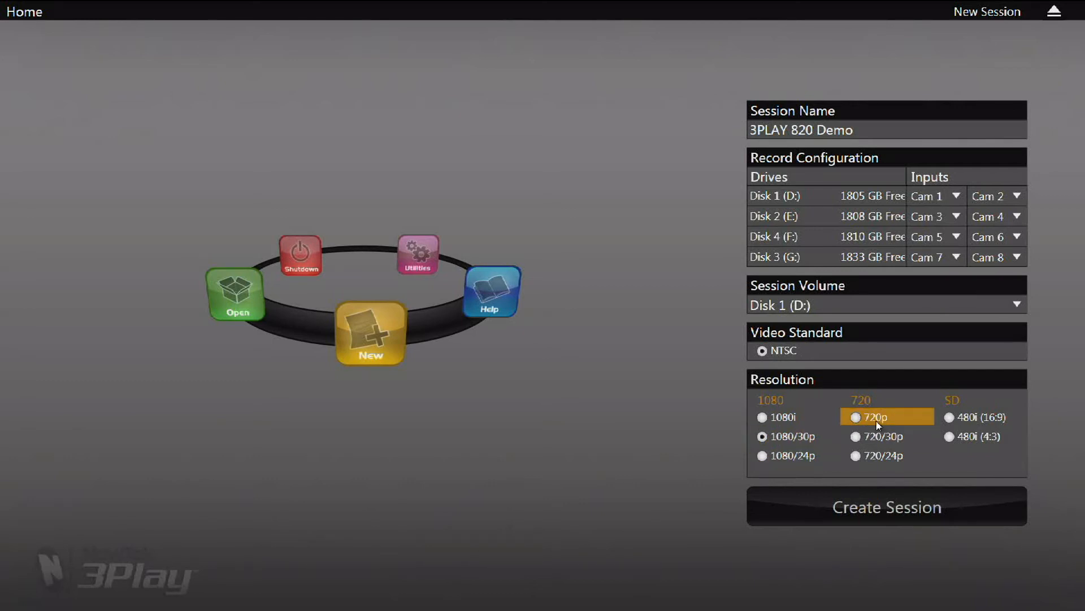
click(875, 436)
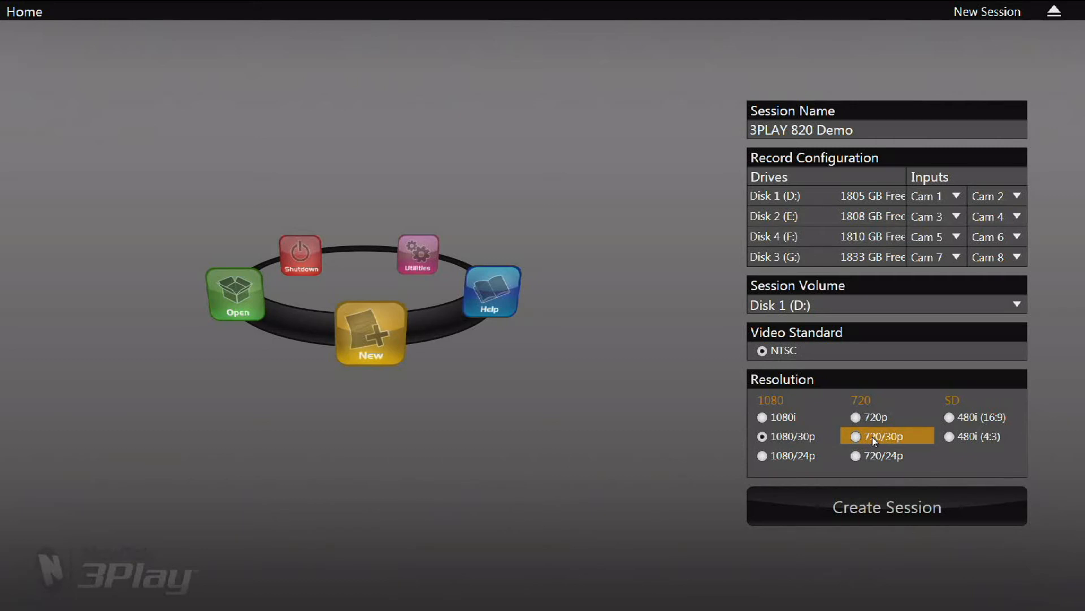
click(883, 455)
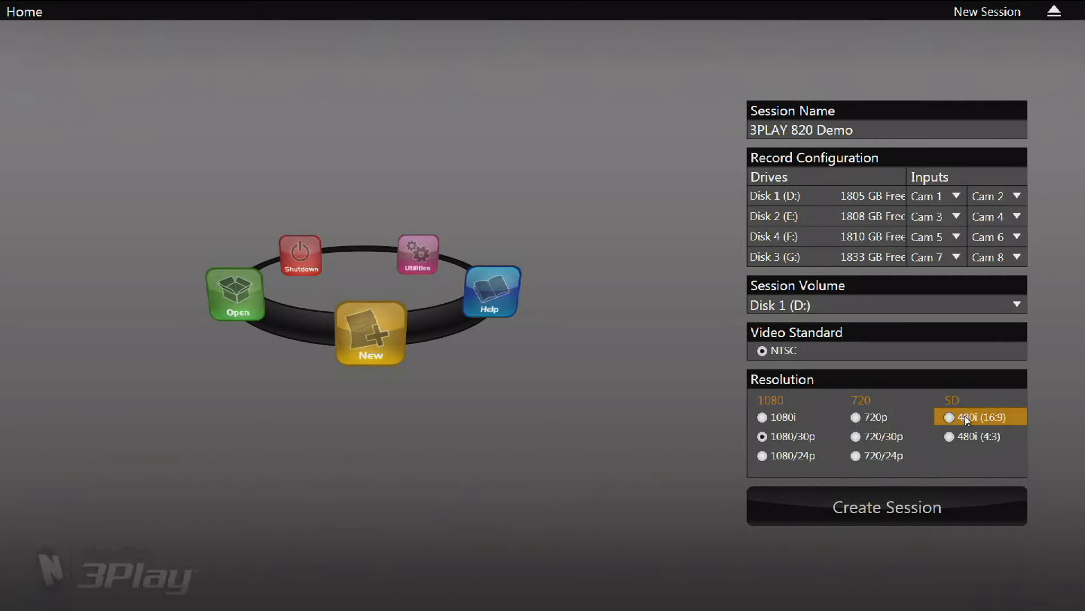
click(974, 436)
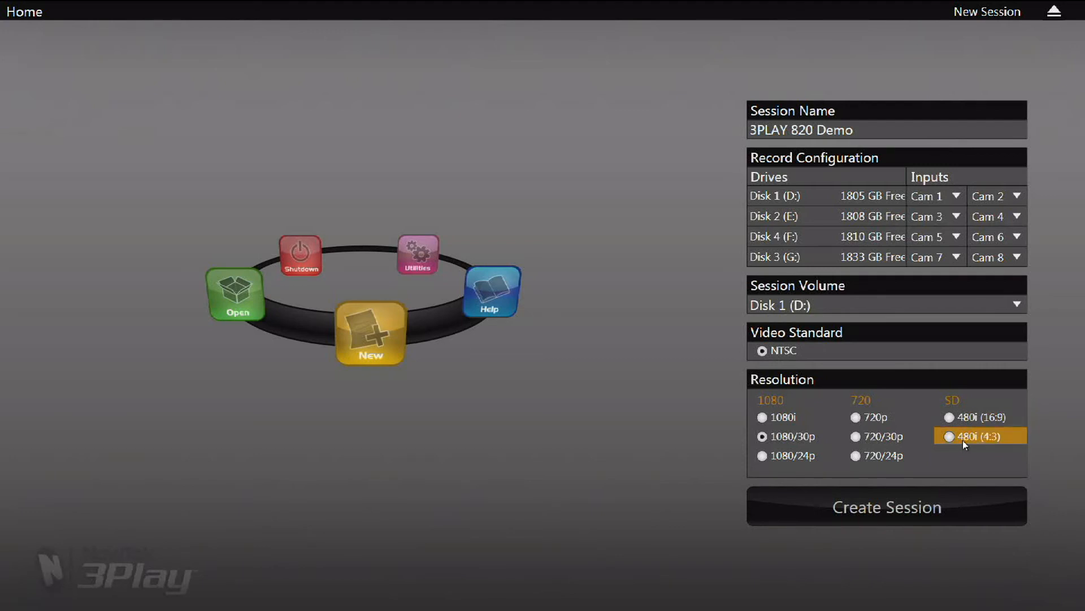
click(778, 416)
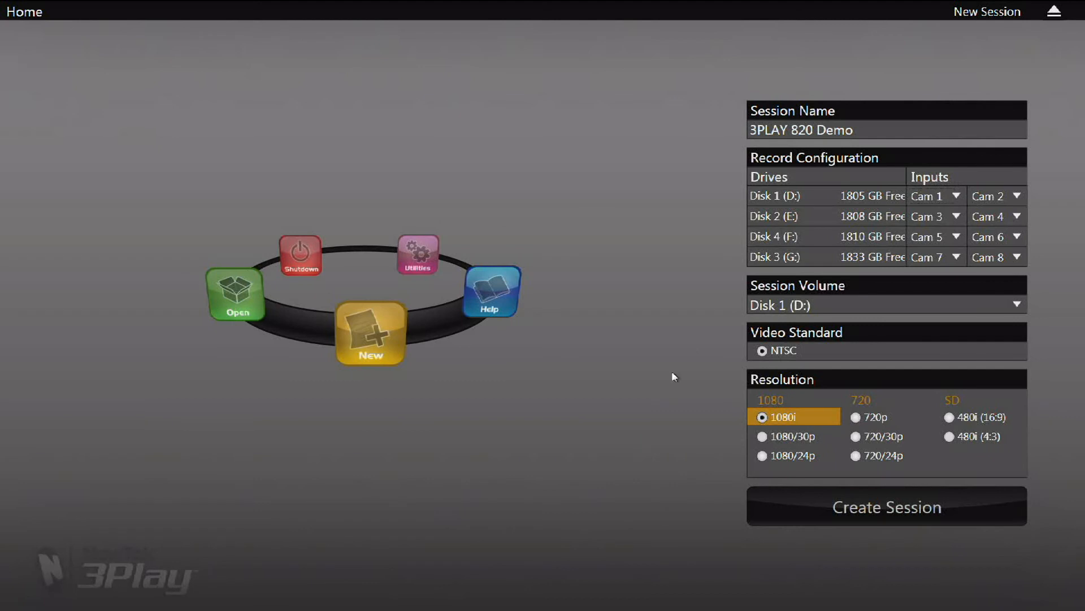
mouse_move(750, 403)
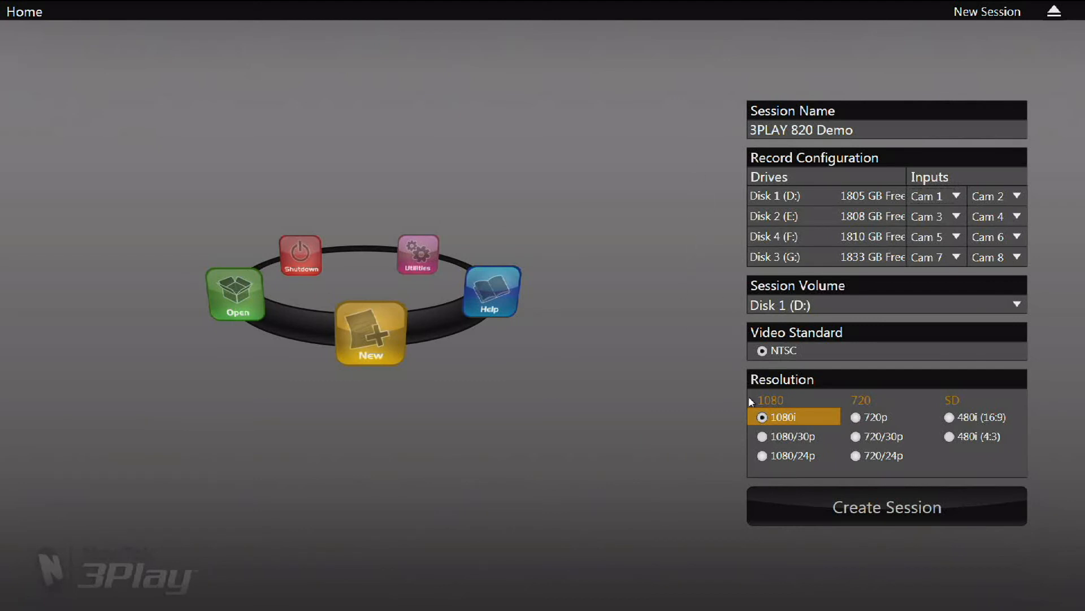
mouse_move(827, 514)
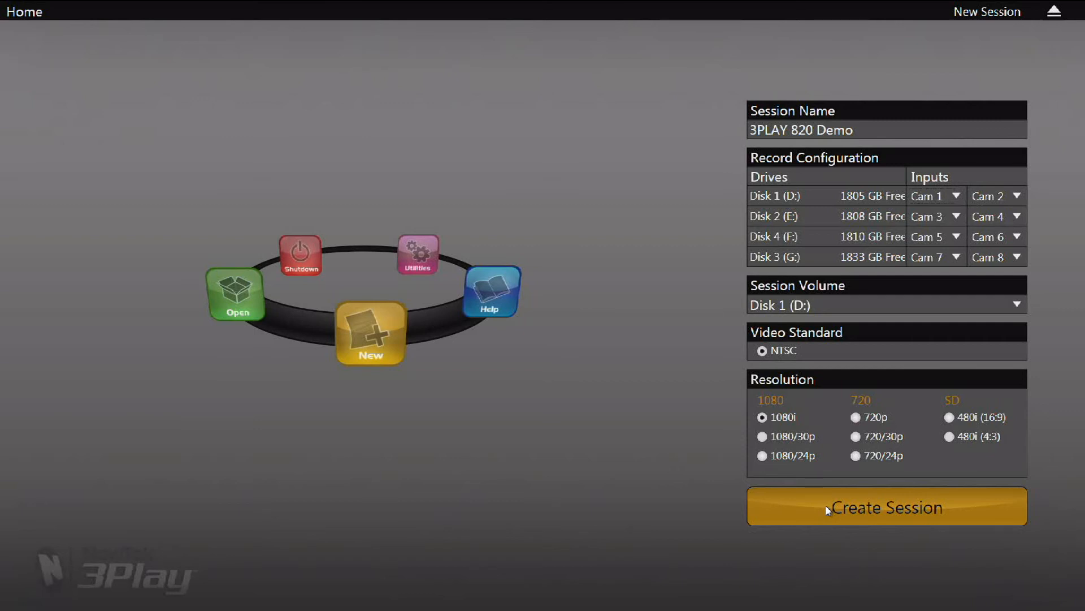
Step: Create the 3PLAY 820 Demo session and bring up the Import Media window
click(887, 506)
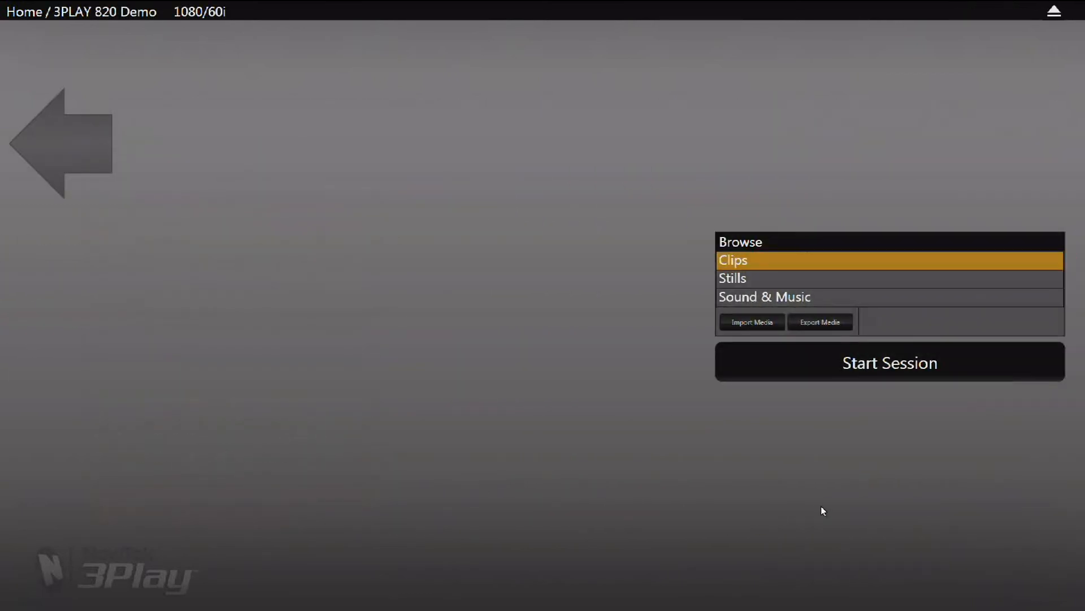
mouse_move(486, 352)
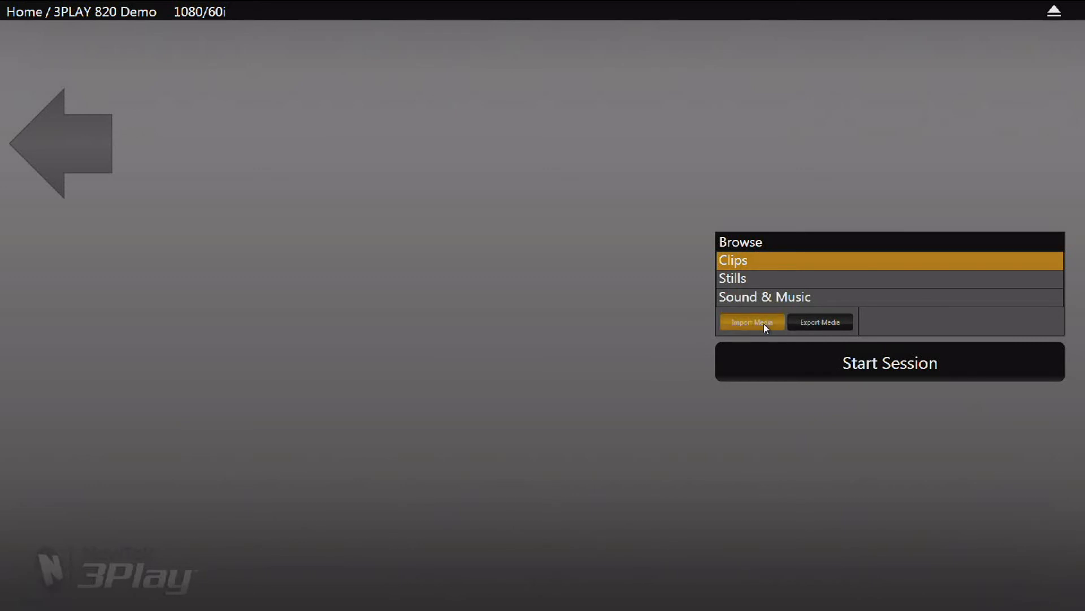
click(751, 321)
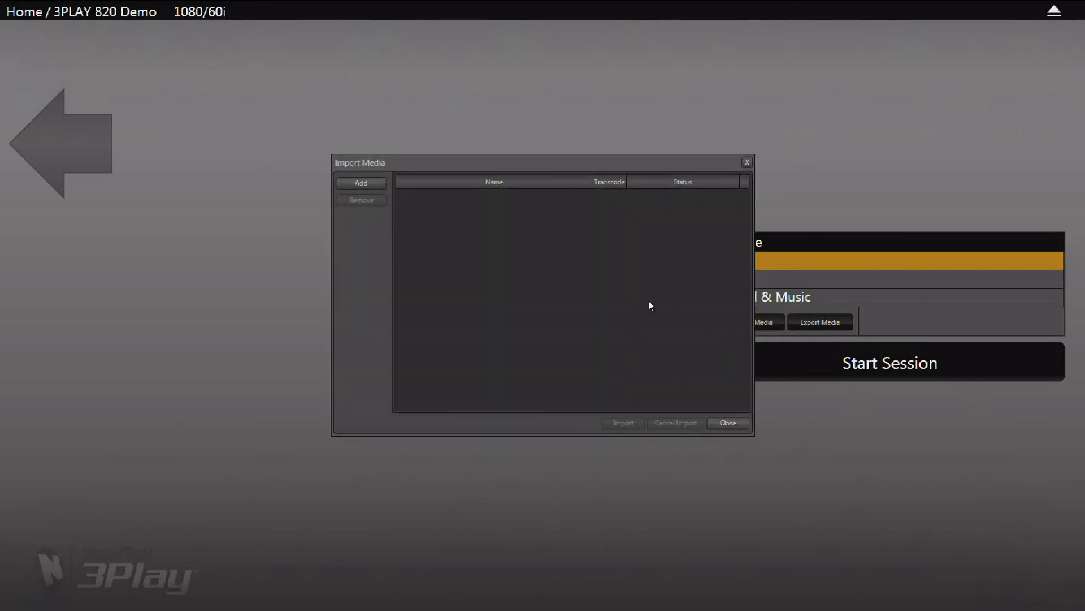
mouse_move(348, 228)
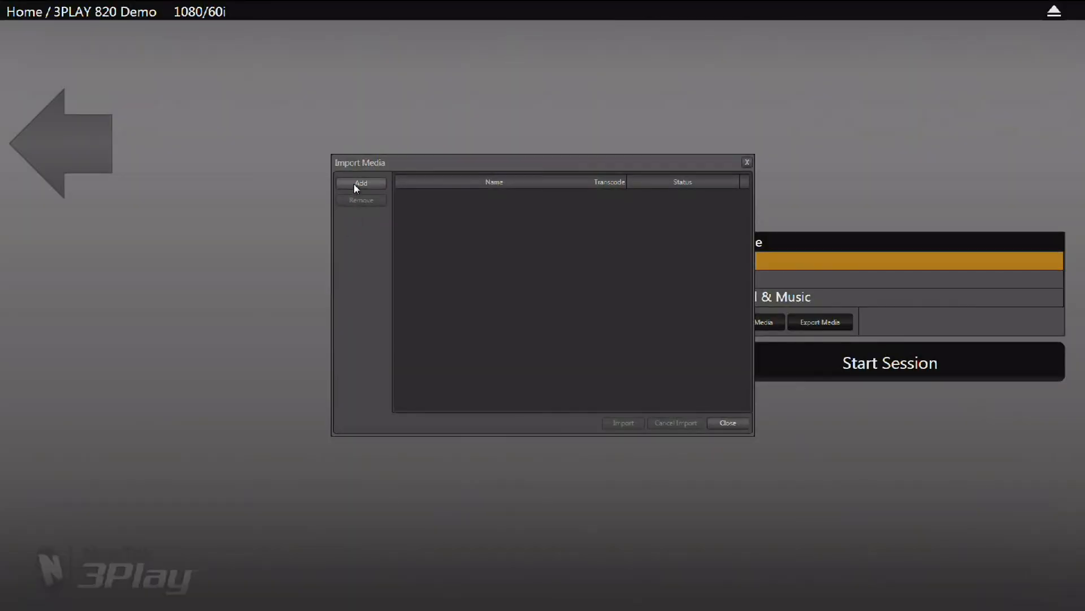
Step: Queue 3 Play 820.avi and NewTek Logo.avi in the import list
click(361, 184)
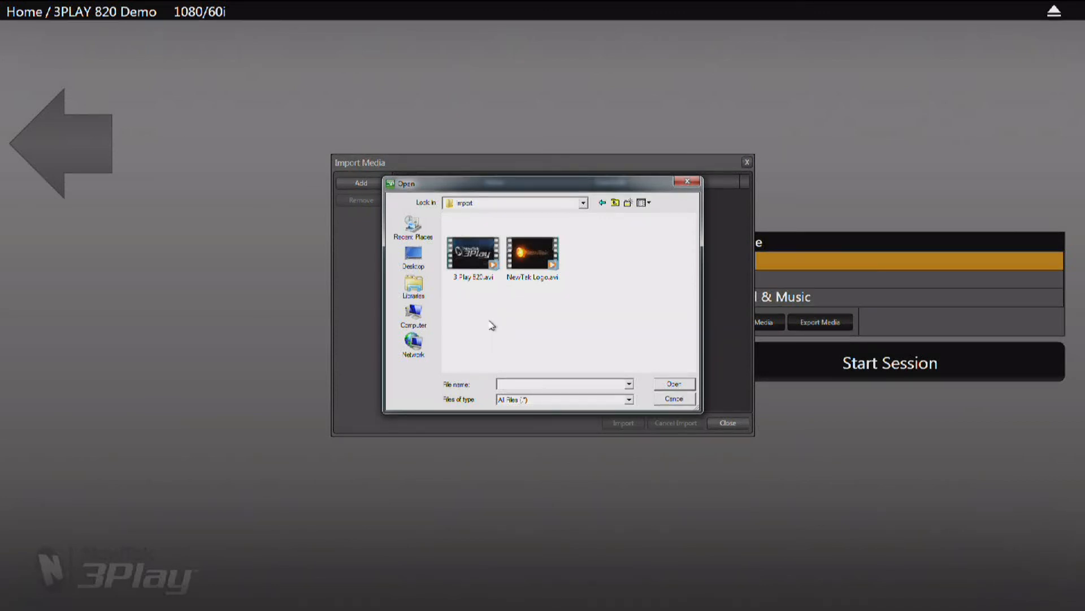
mouse_move(477, 289)
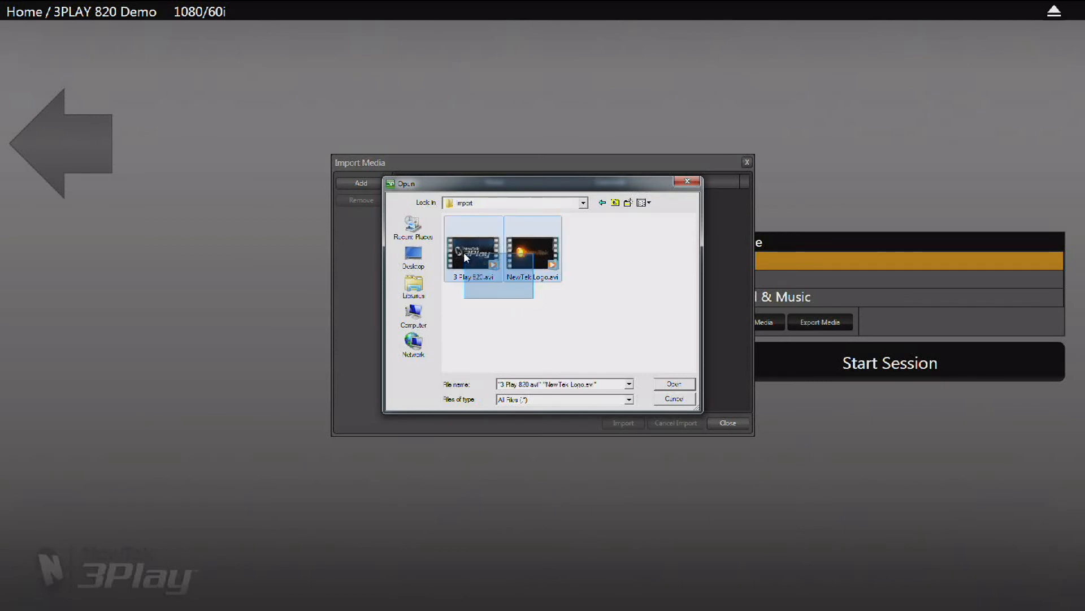
click(674, 383)
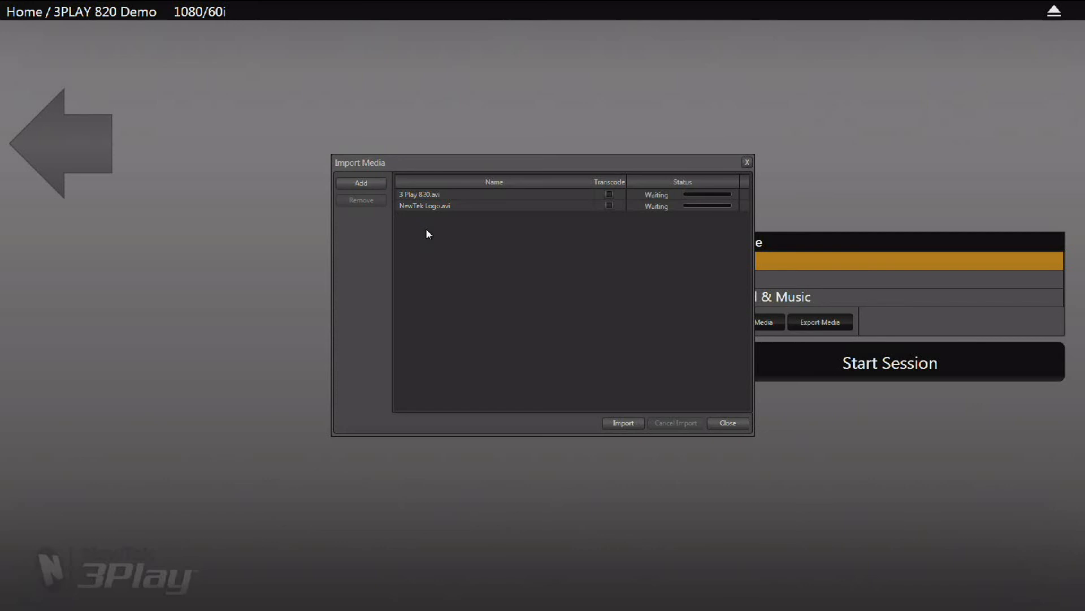
Step: Import the two queued clips into the session and close the import window
click(429, 194)
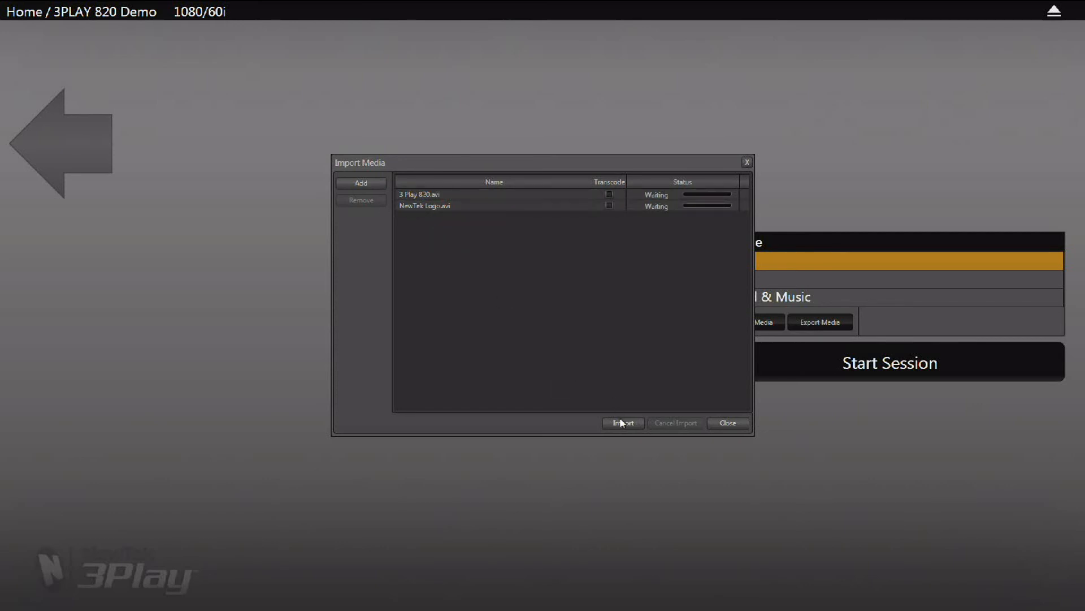
click(728, 423)
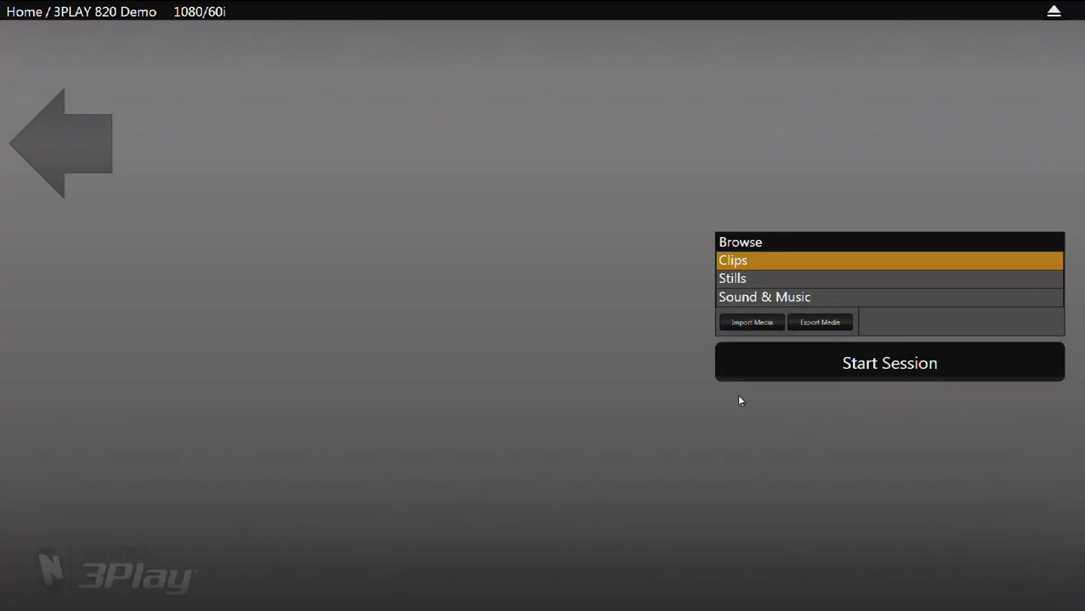
mouse_move(835, 370)
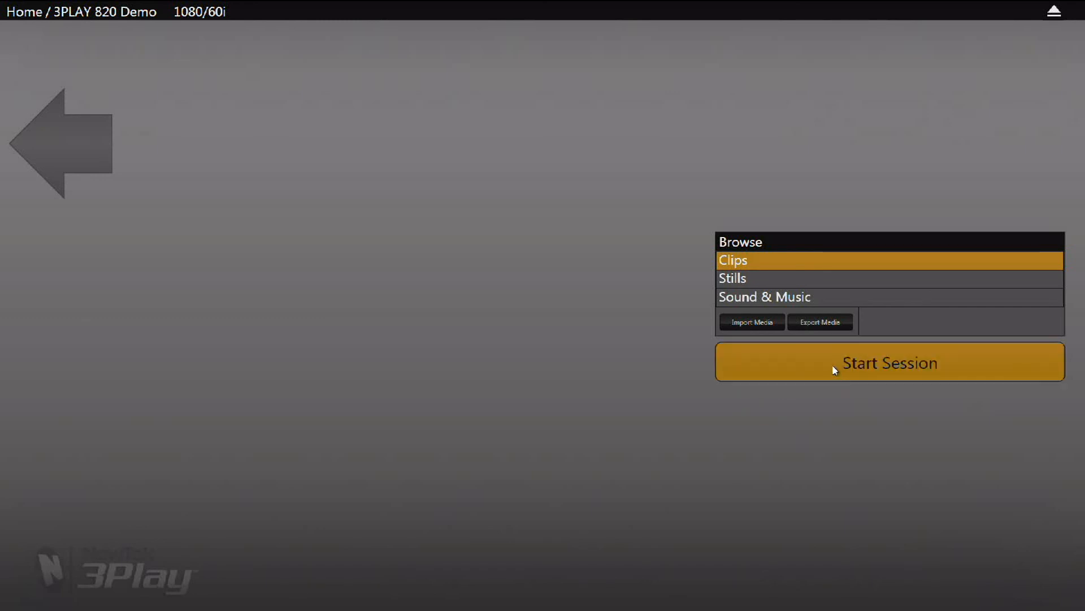